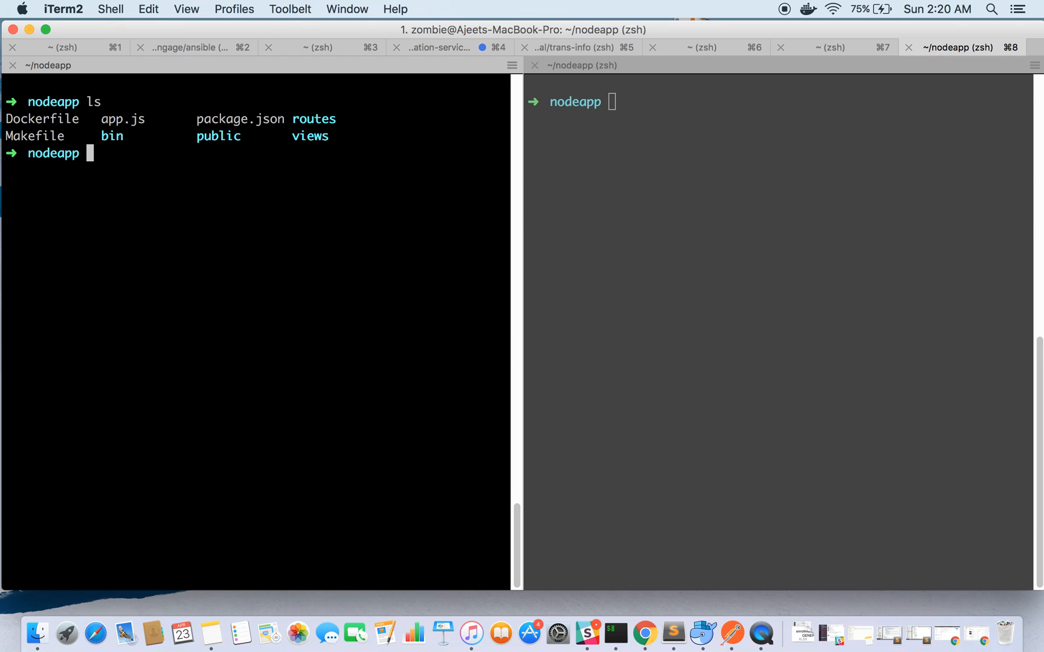
pyautogui.moveTo(230, 221)
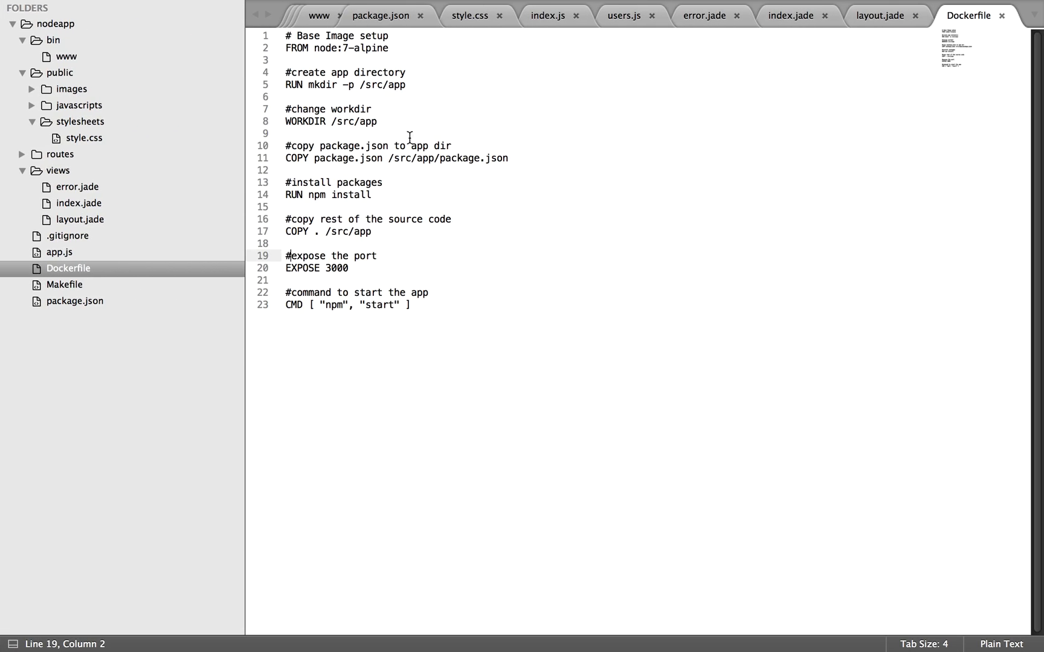
pyautogui.click(371, 109)
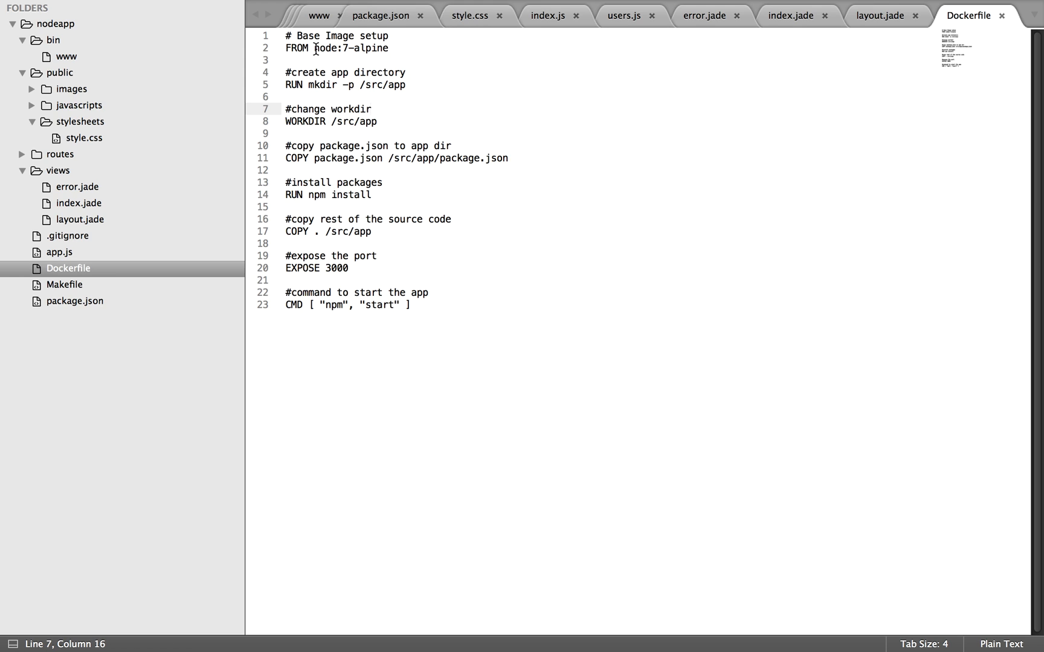
pyautogui.doubleClick(325, 47)
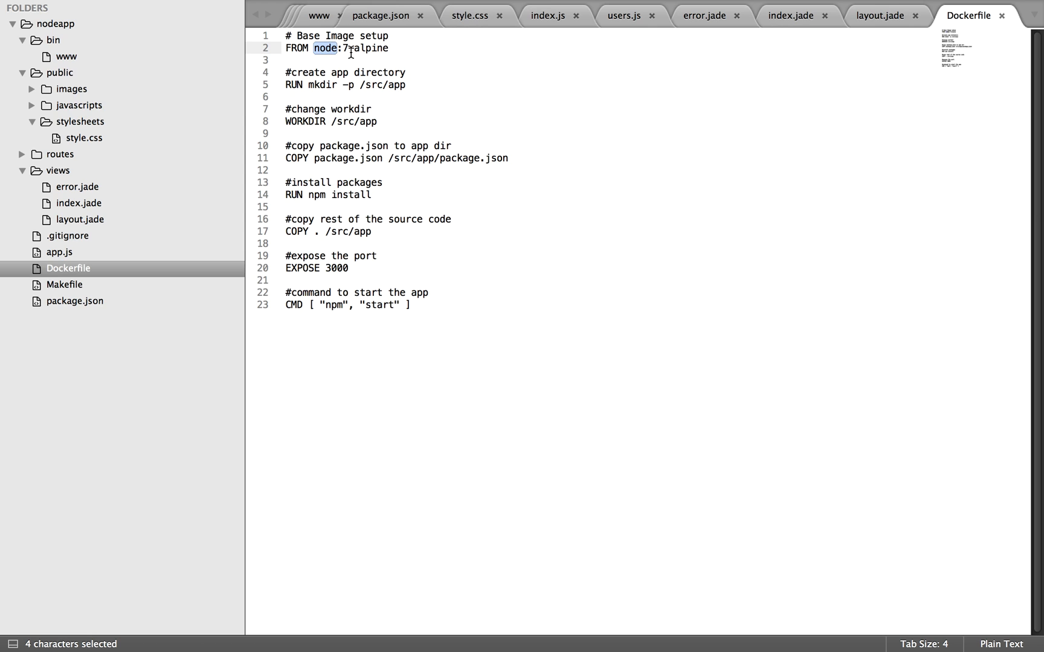
pyautogui.moveTo(327, 99)
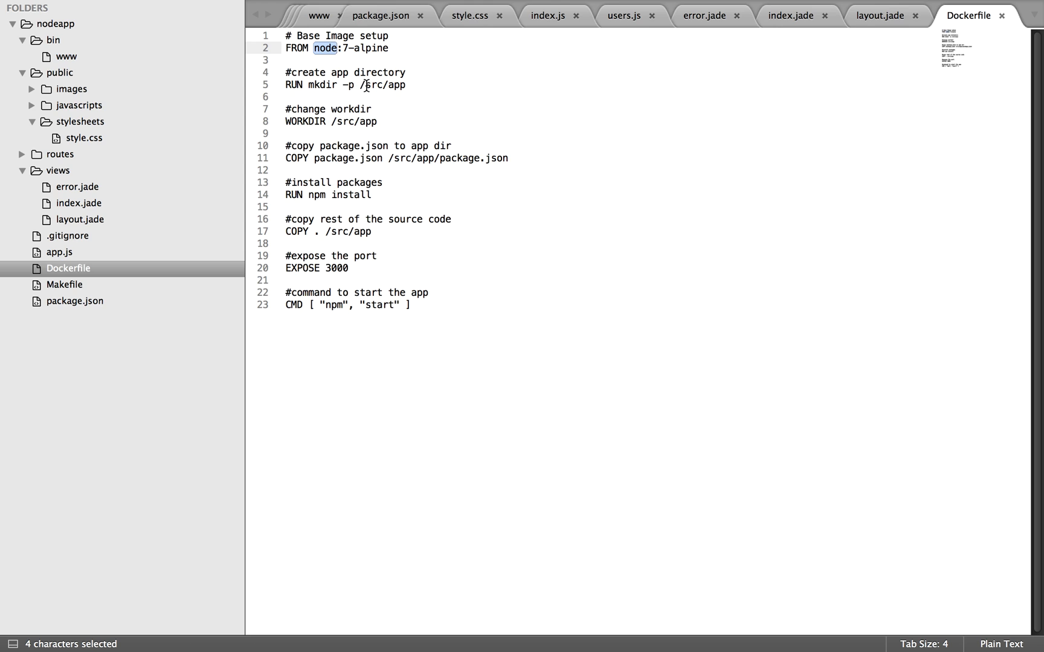
pyautogui.moveTo(301, 117)
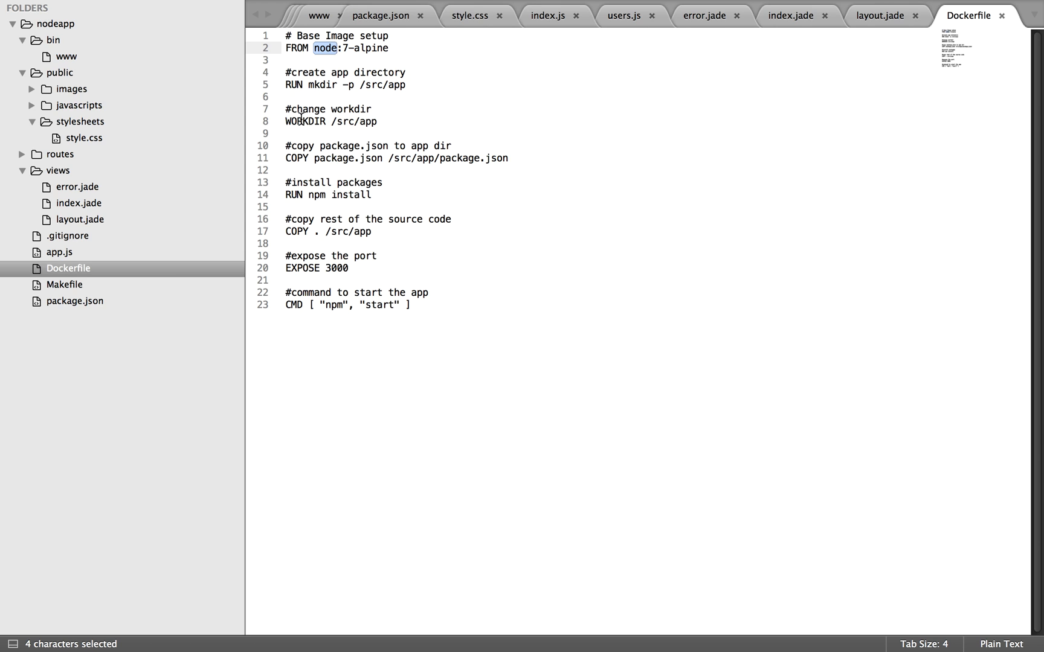
pyautogui.doubleClick(351, 109)
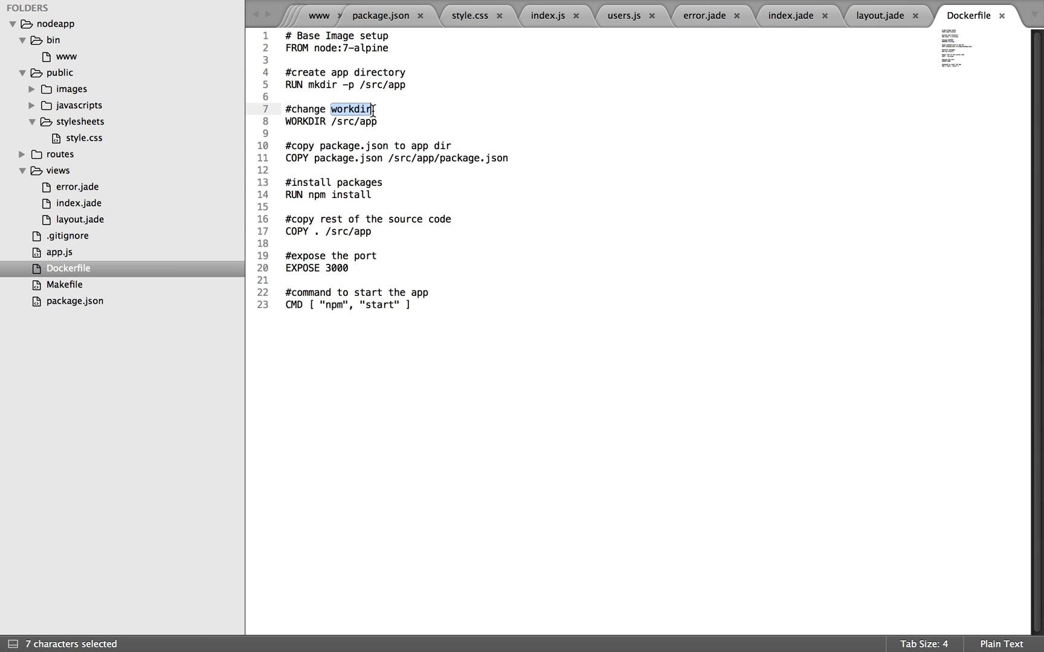
pyautogui.doubleClick(356, 122)
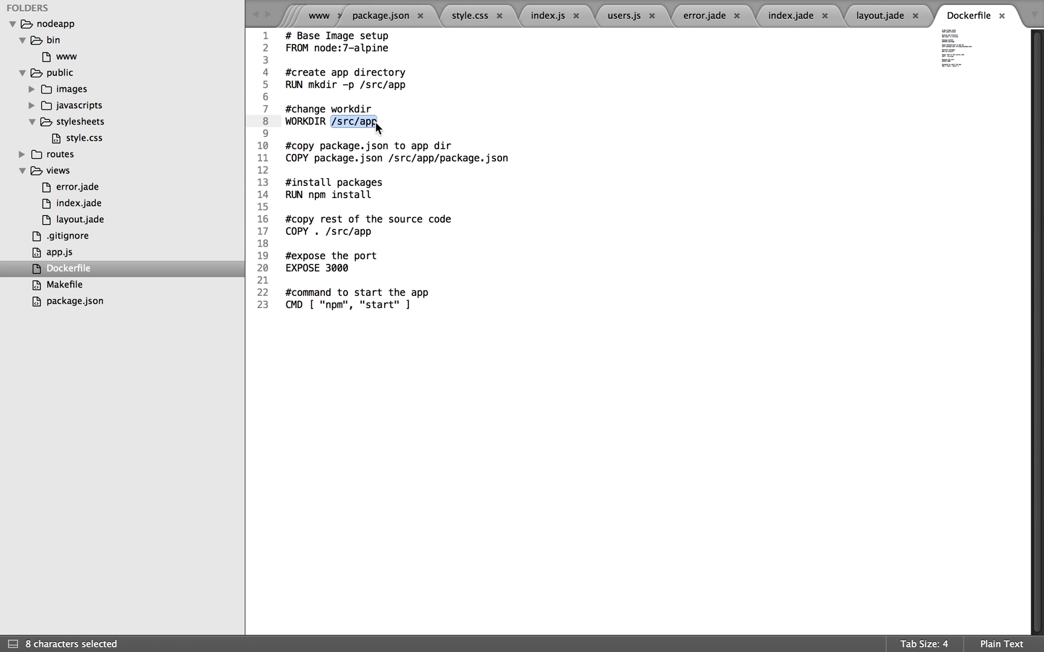
pyautogui.click(331, 122)
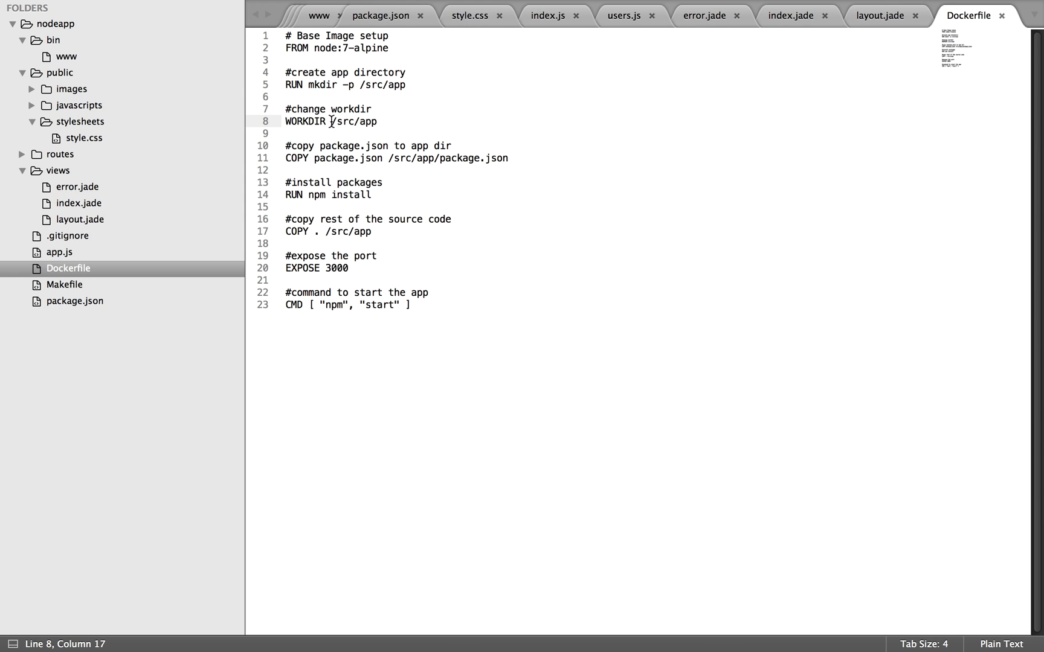
pyautogui.doubleClick(351, 122)
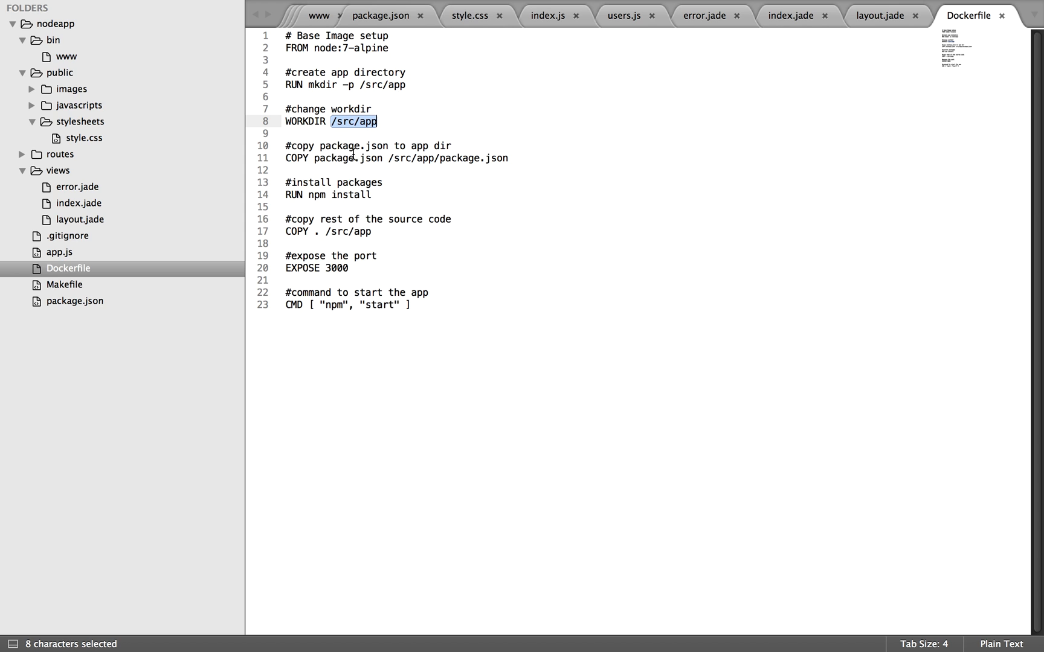
pyautogui.doubleClick(352, 145)
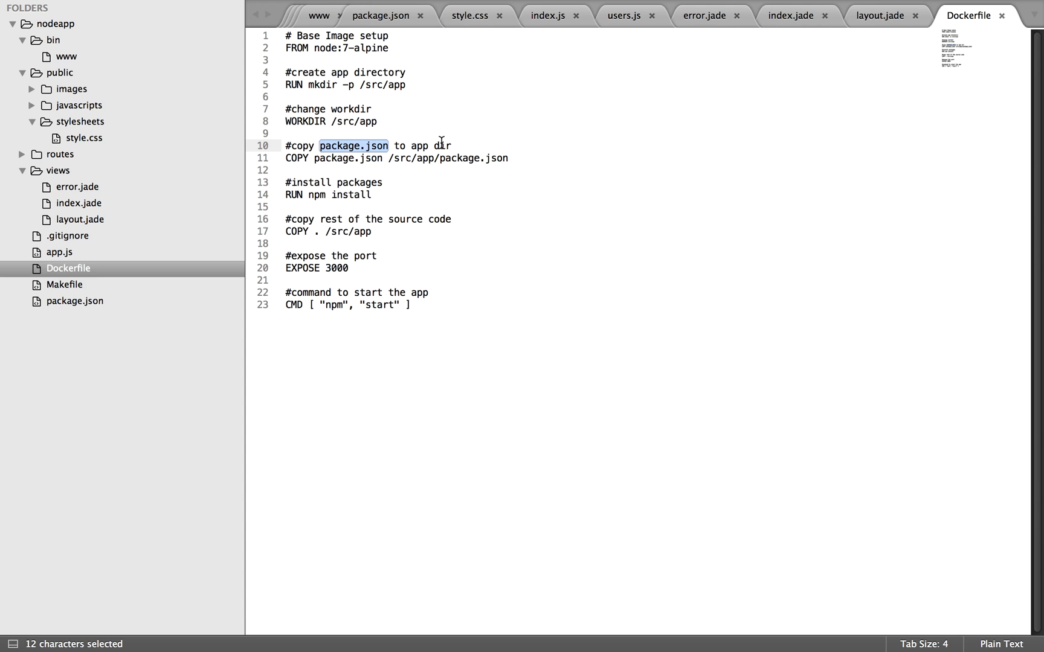
pyautogui.moveTo(391, 158)
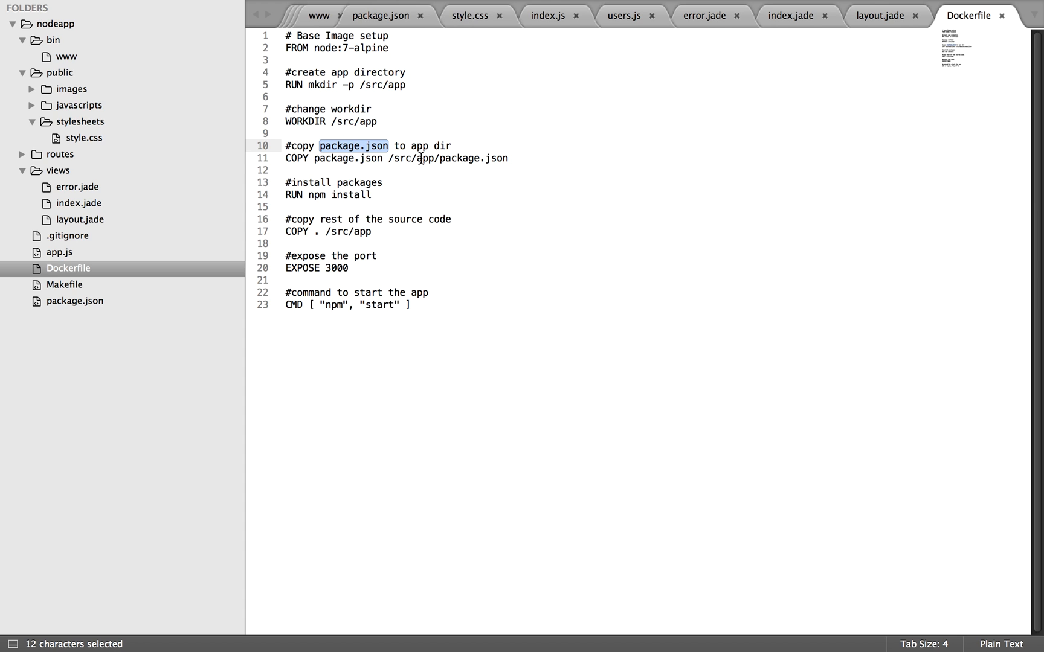
pyautogui.moveTo(390, 182)
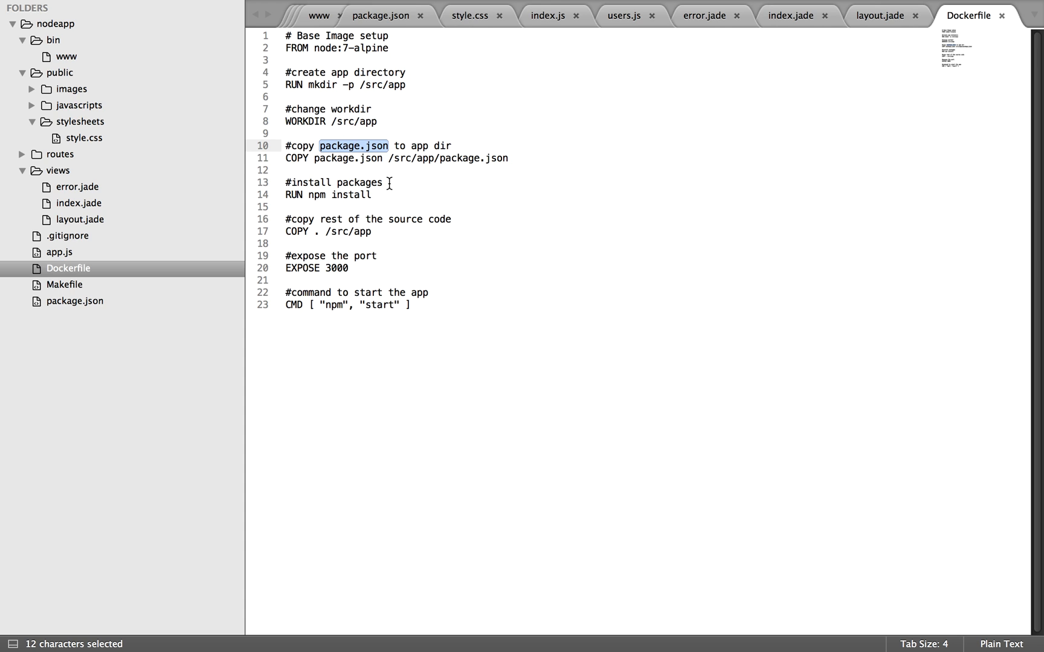
pyautogui.moveTo(389, 174)
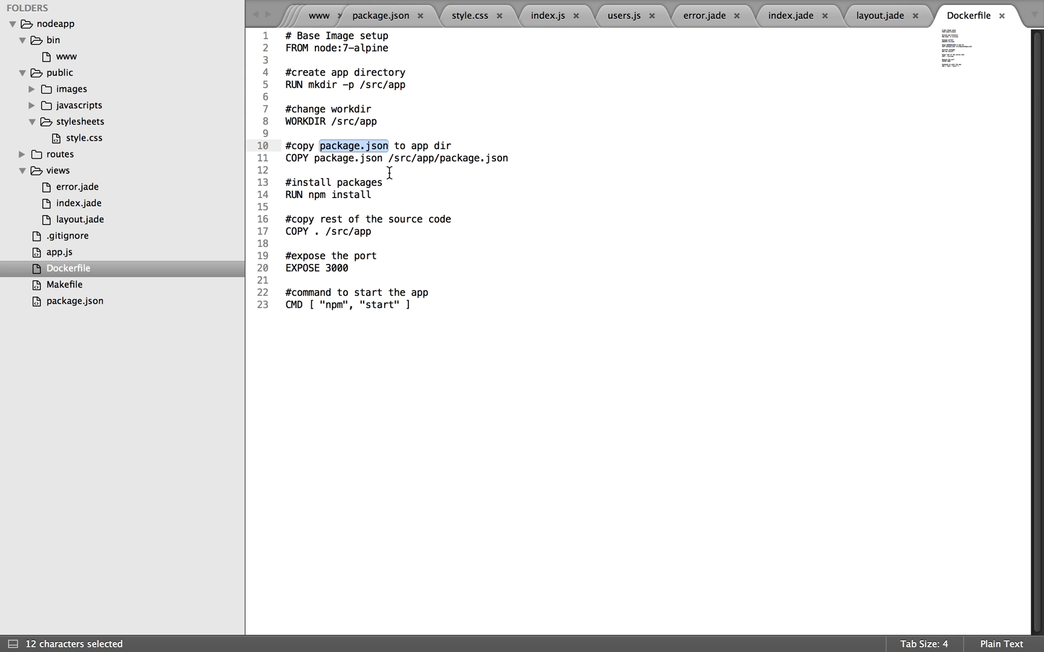
pyautogui.moveTo(313, 196)
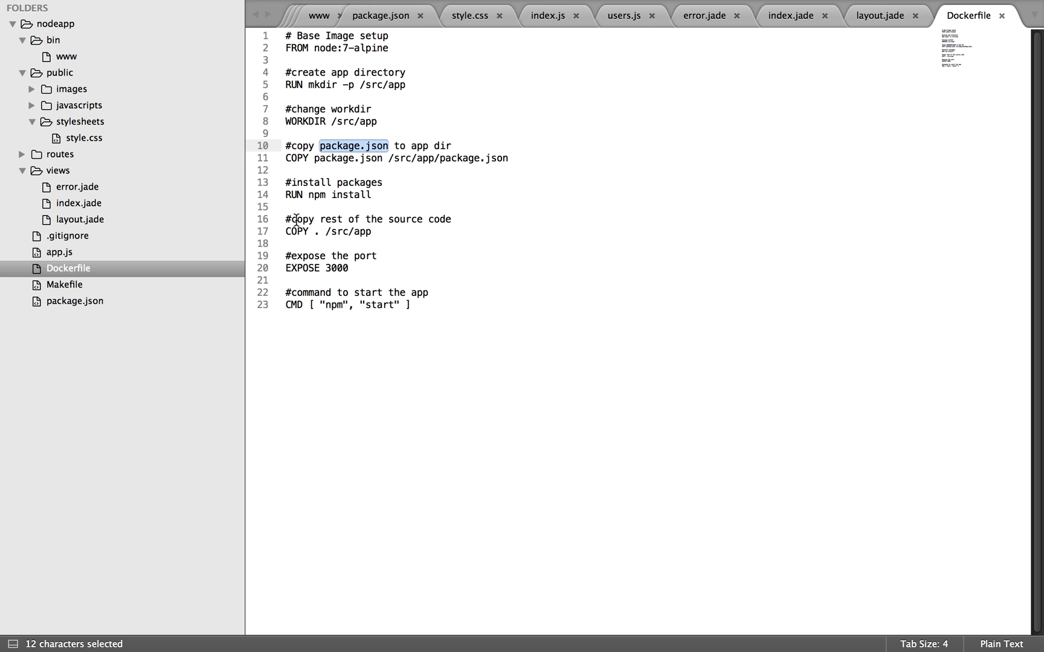
pyautogui.moveTo(319, 243)
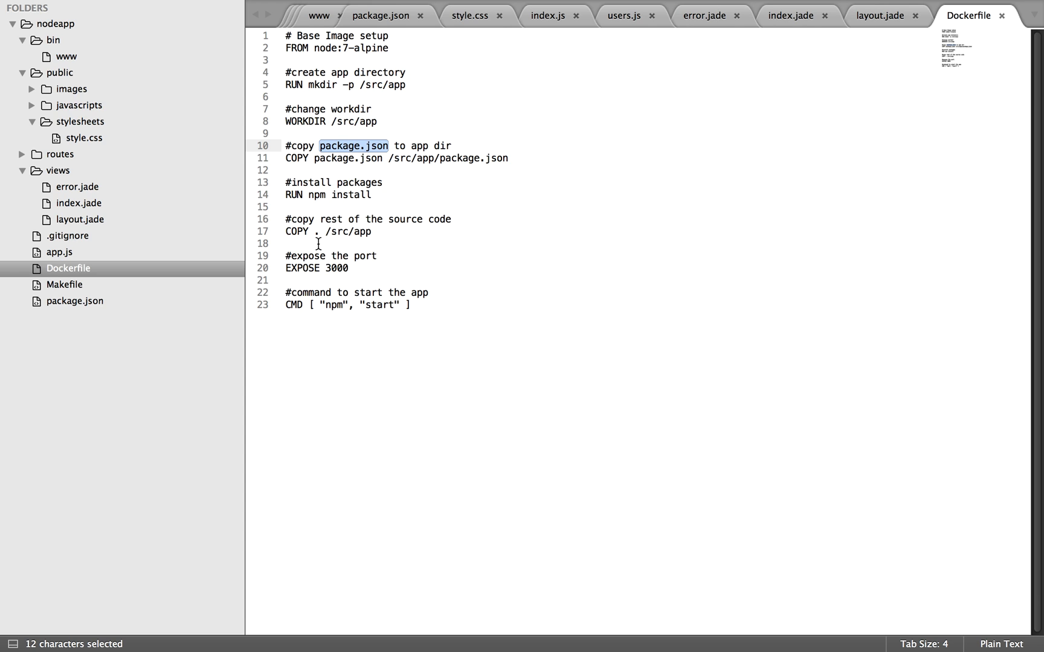
pyautogui.click(314, 232)
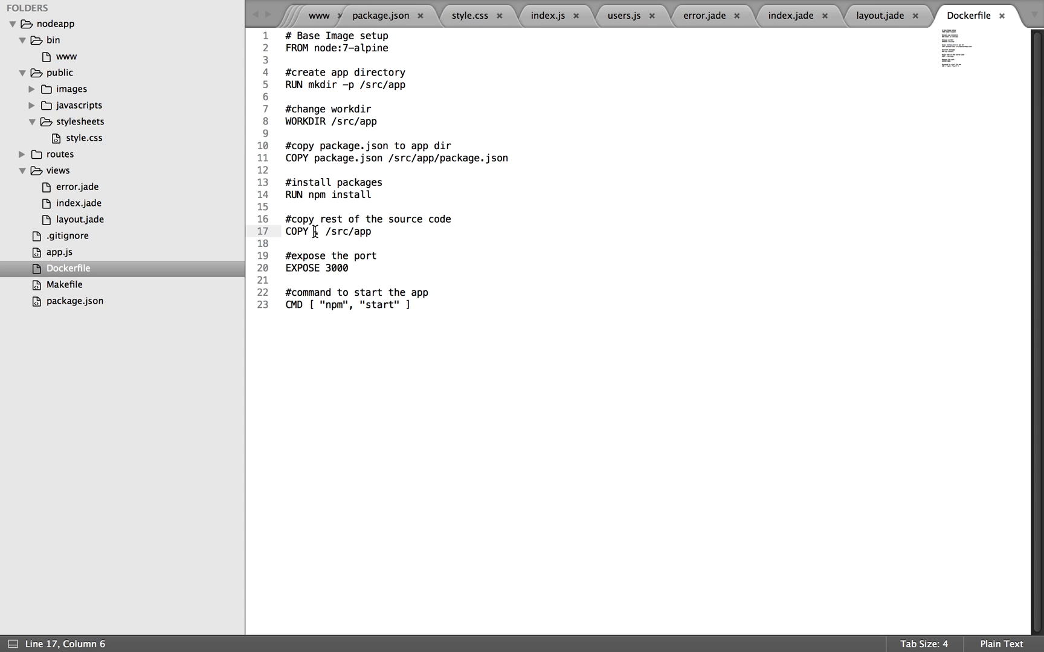
pyautogui.doubleClick(317, 232)
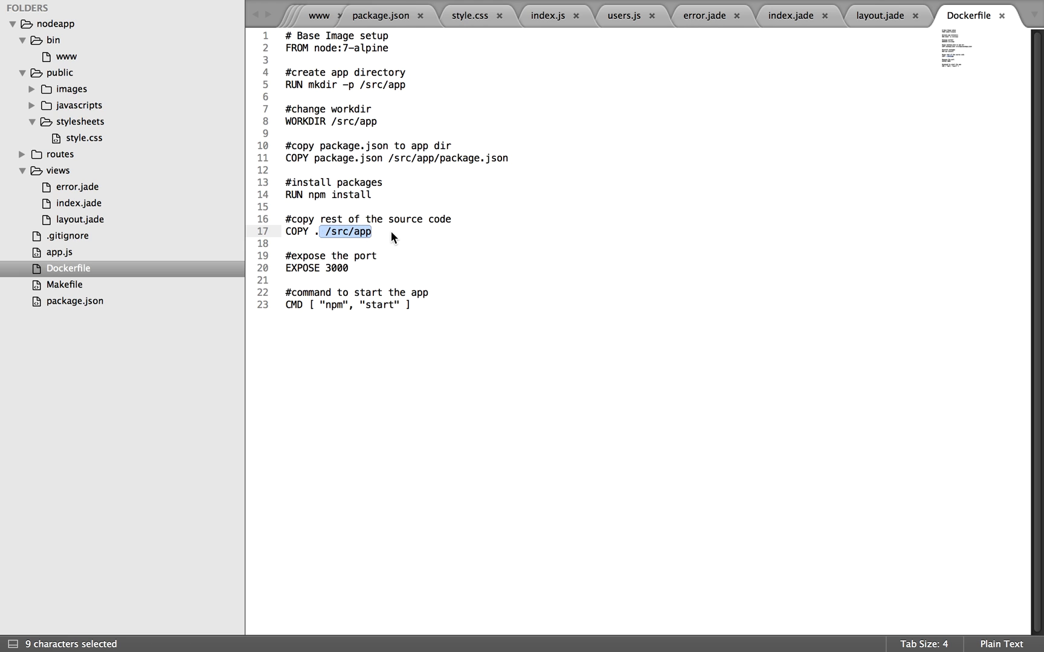
pyautogui.click(379, 232)
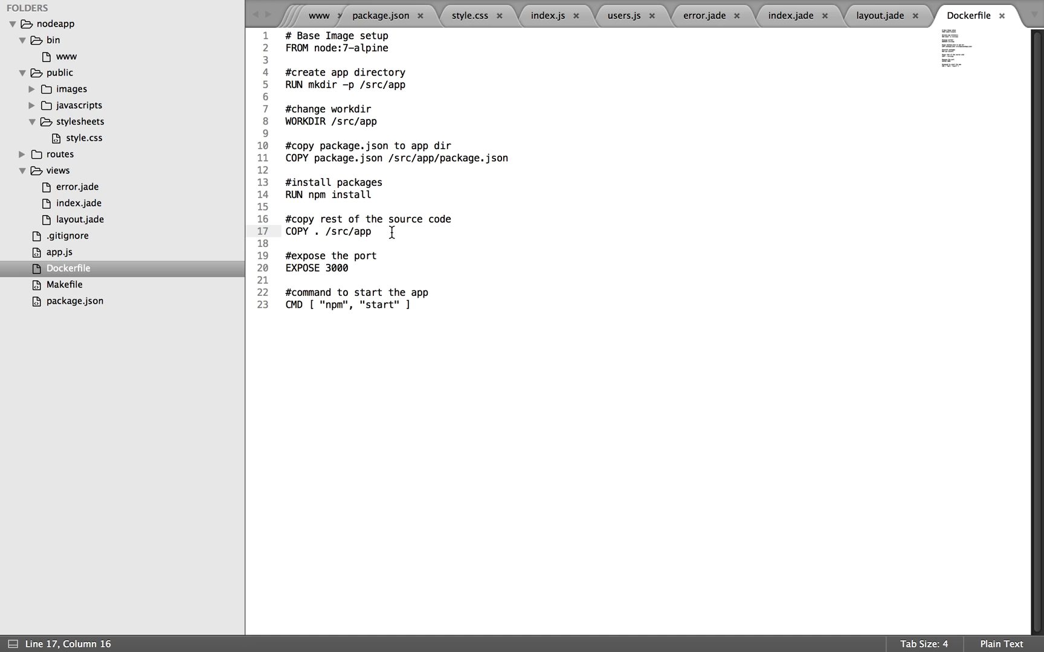
pyautogui.moveTo(381, 180)
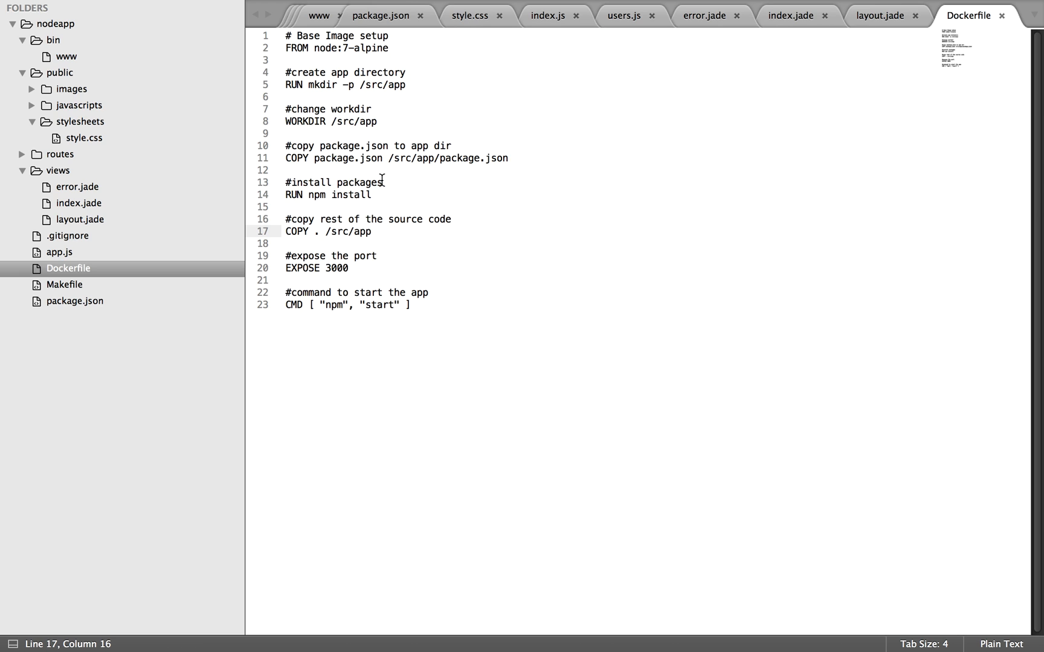
pyautogui.moveTo(314, 158)
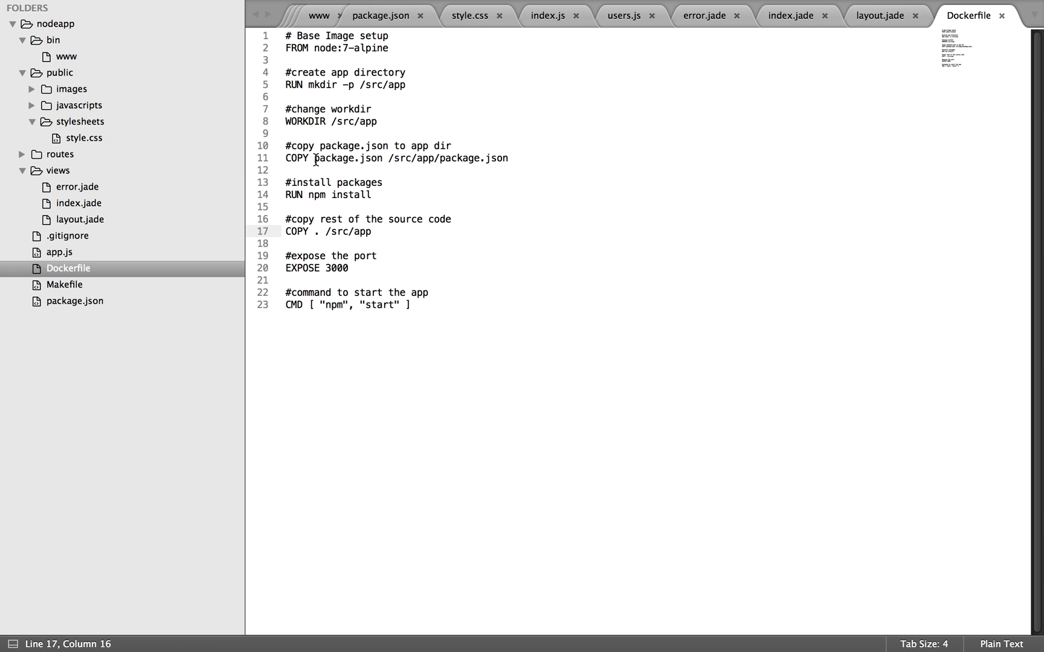
pyautogui.doubleClick(345, 158)
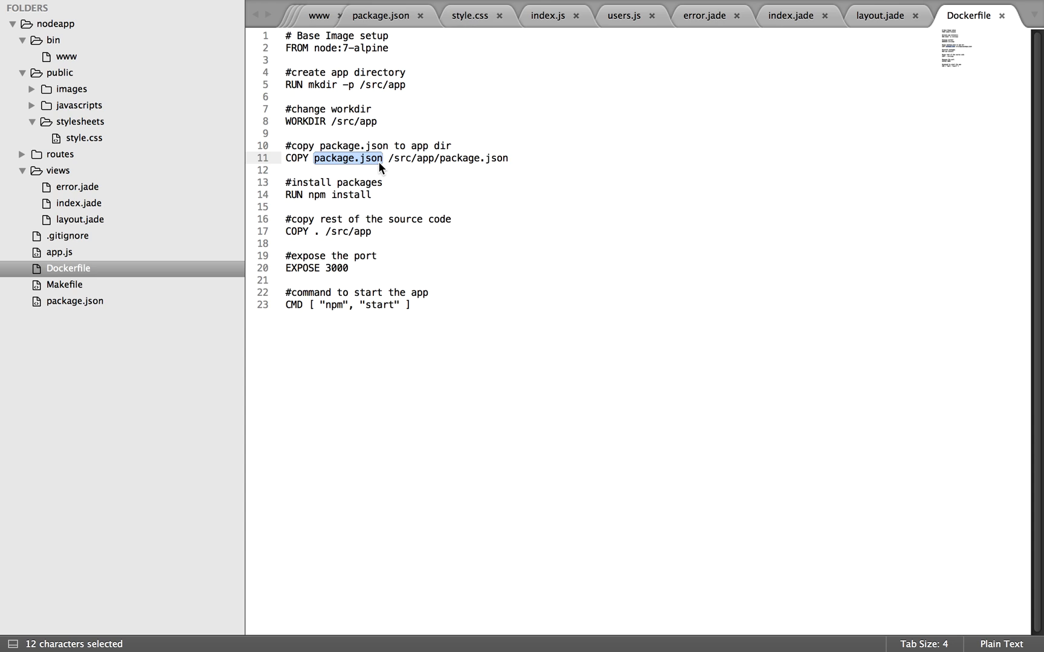
pyautogui.moveTo(371, 196)
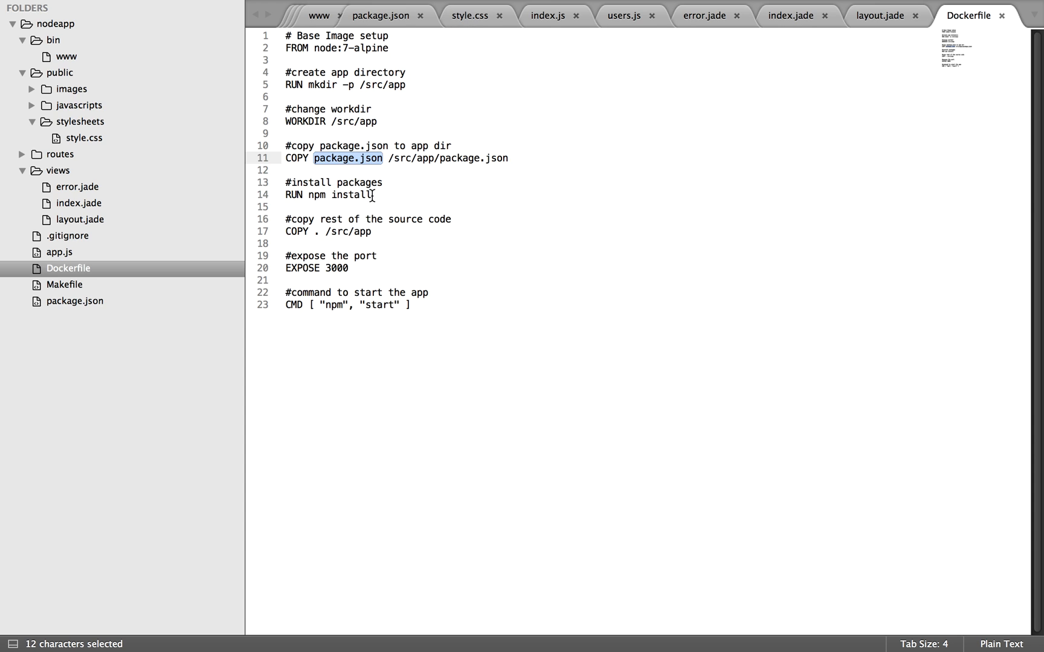
pyautogui.moveTo(318, 233)
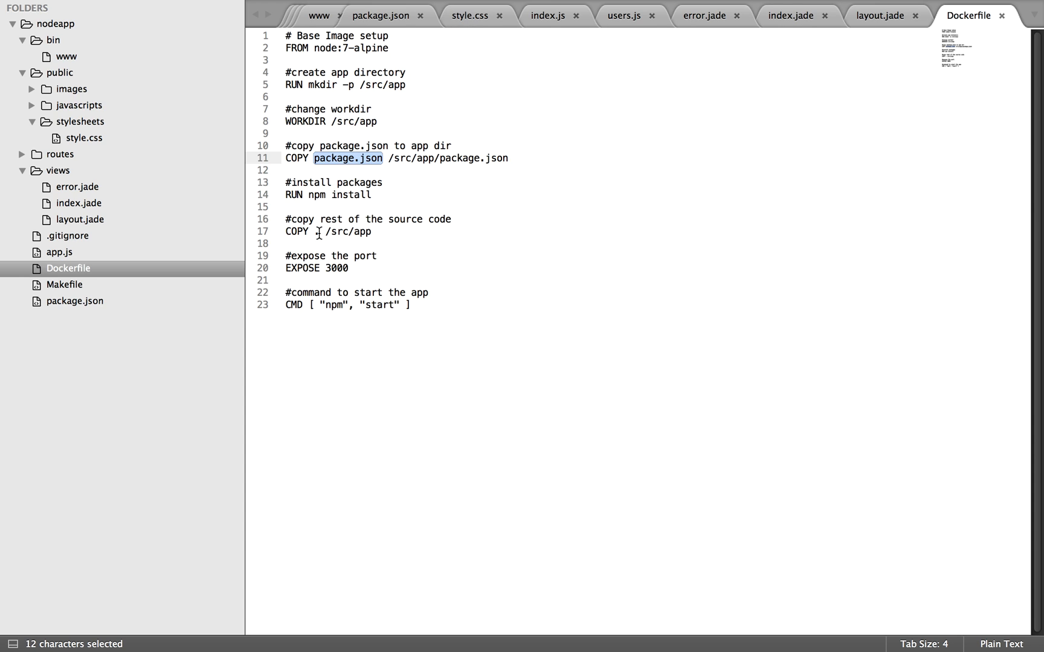
pyautogui.click(319, 232)
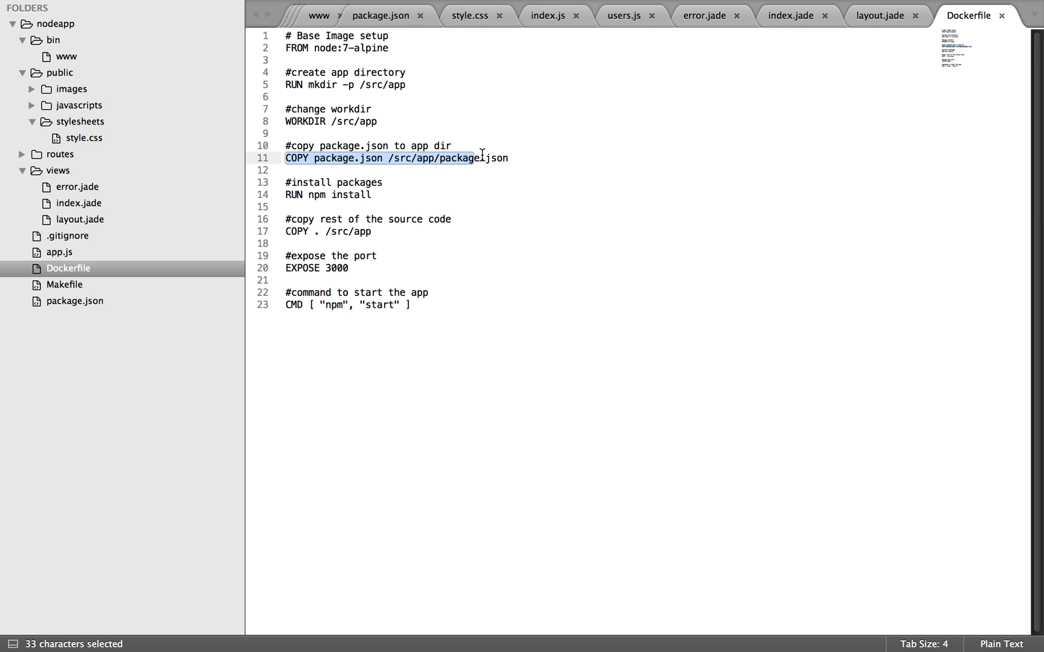
pyautogui.click(345, 170)
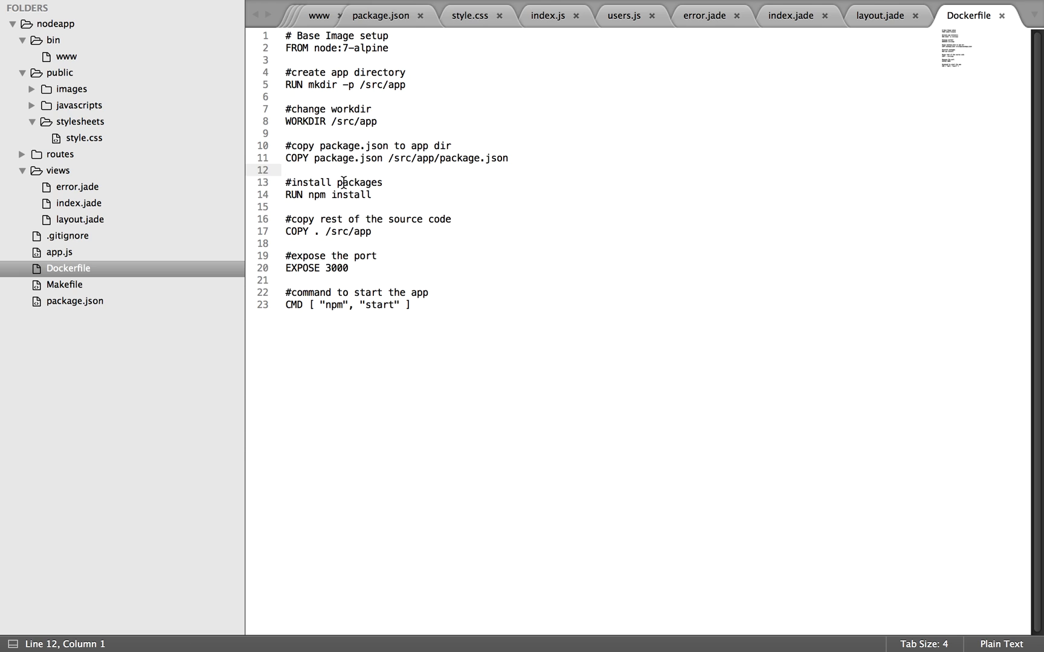
pyautogui.doubleClick(327, 194)
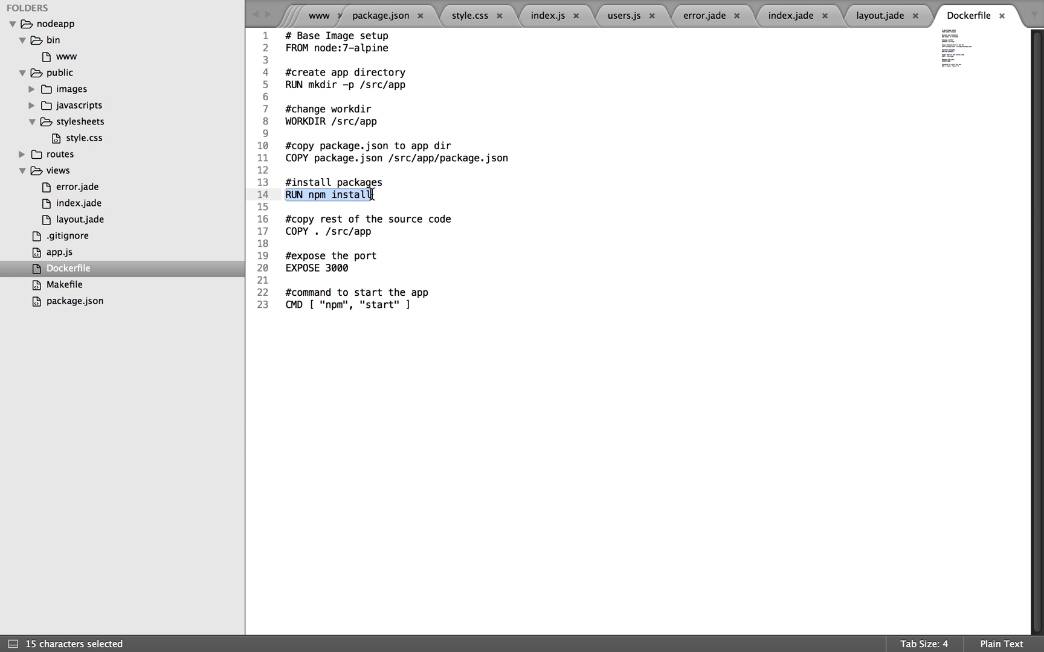
pyautogui.moveTo(374, 196)
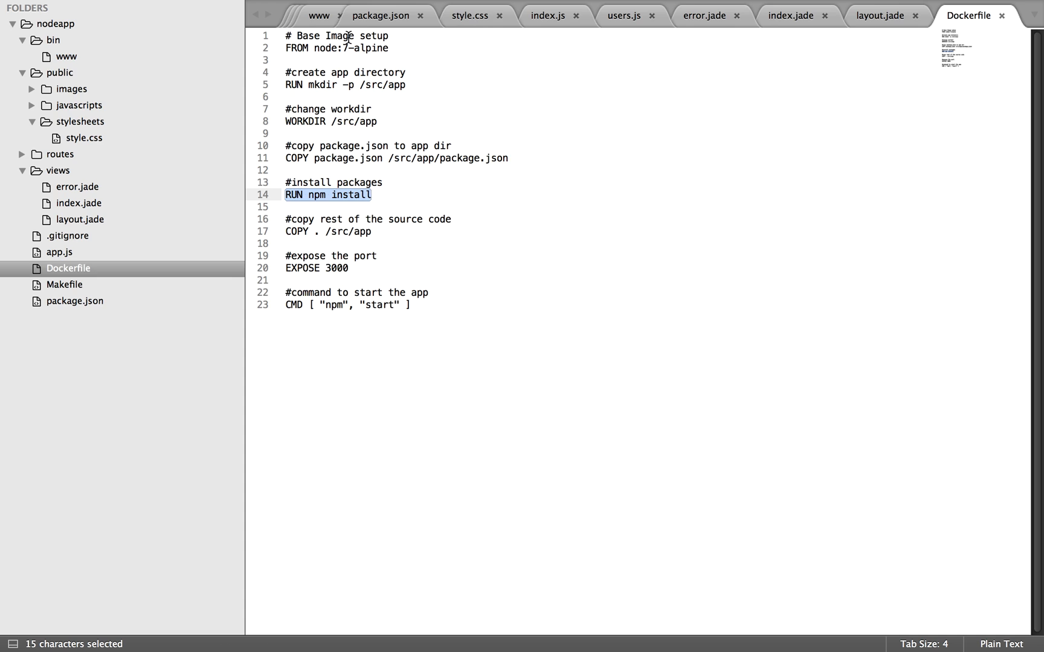
pyautogui.moveTo(347, 74)
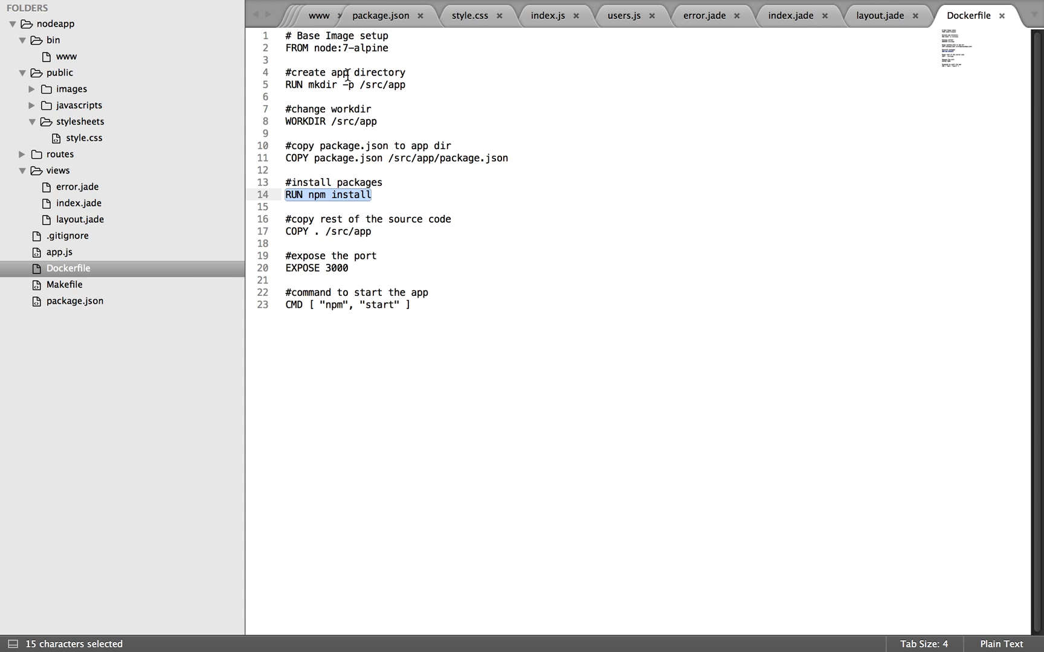
pyautogui.moveTo(346, 103)
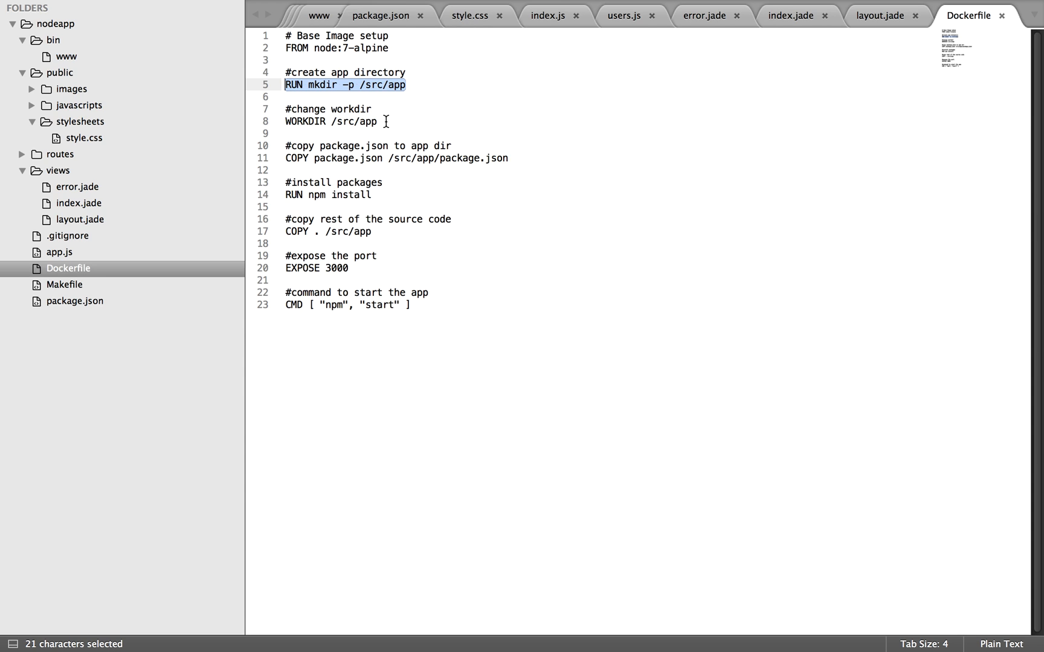
pyautogui.moveTo(324, 161)
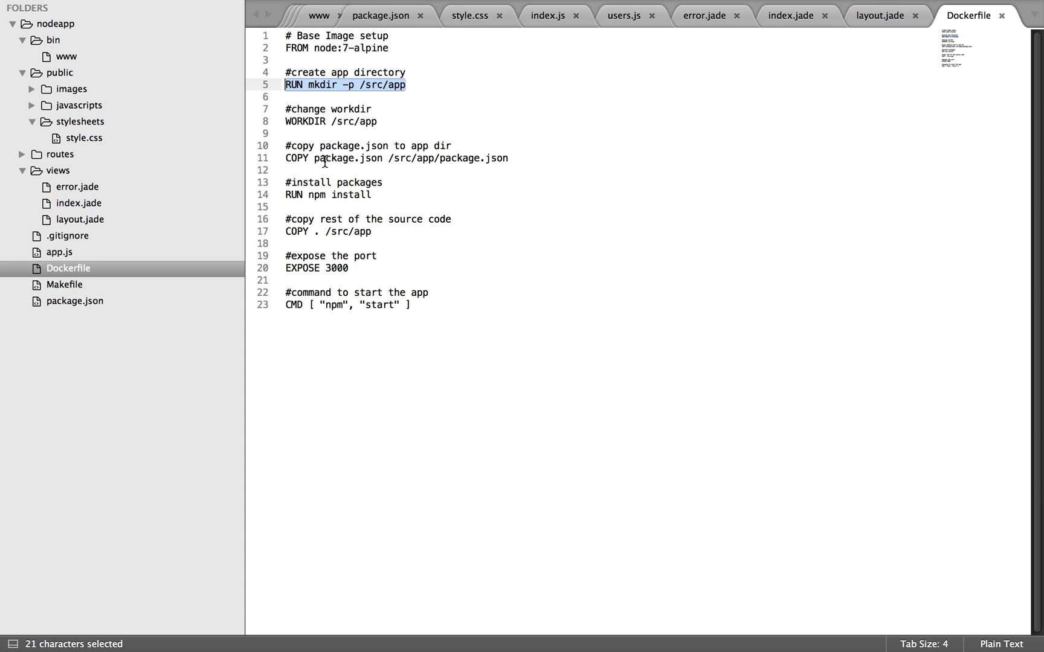
pyautogui.moveTo(314, 162)
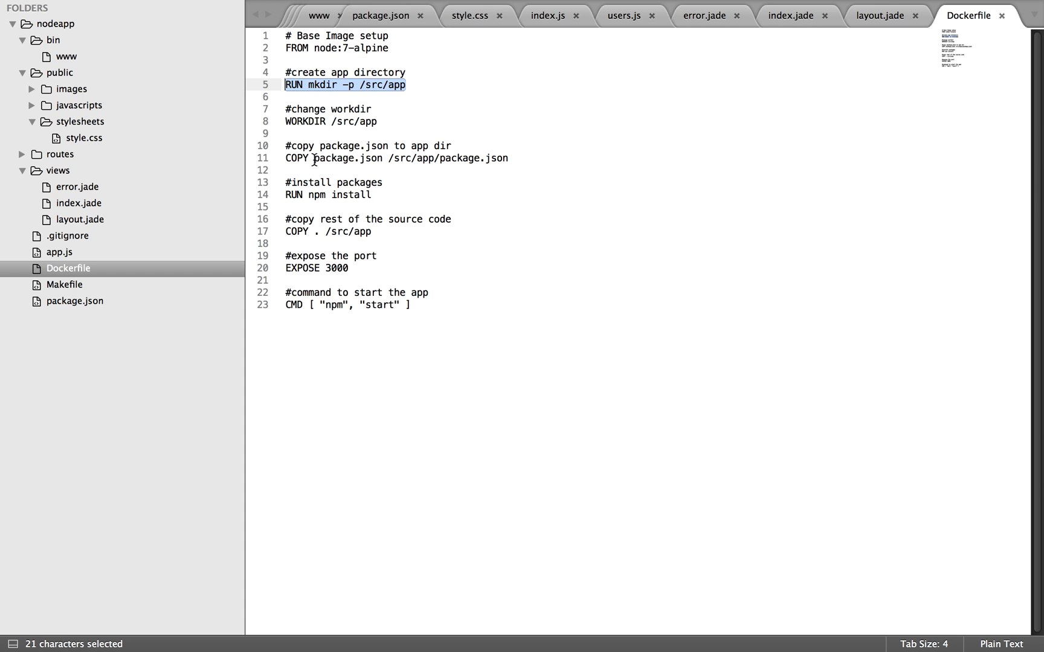
pyautogui.doubleClick(348, 158)
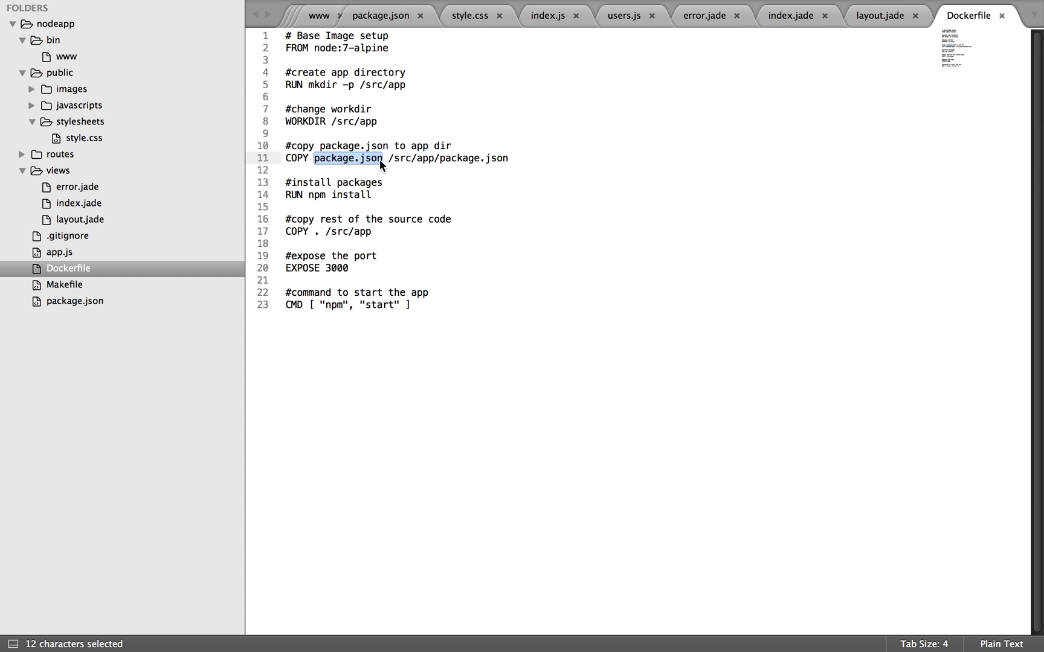
pyautogui.moveTo(360, 208)
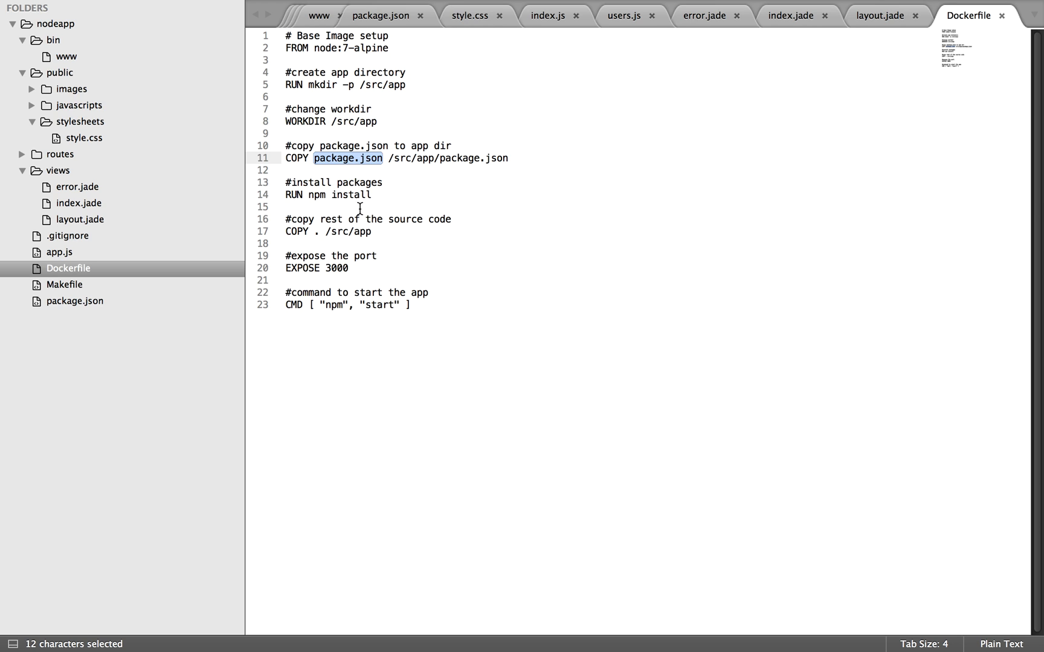
pyautogui.tripleClick(328, 232)
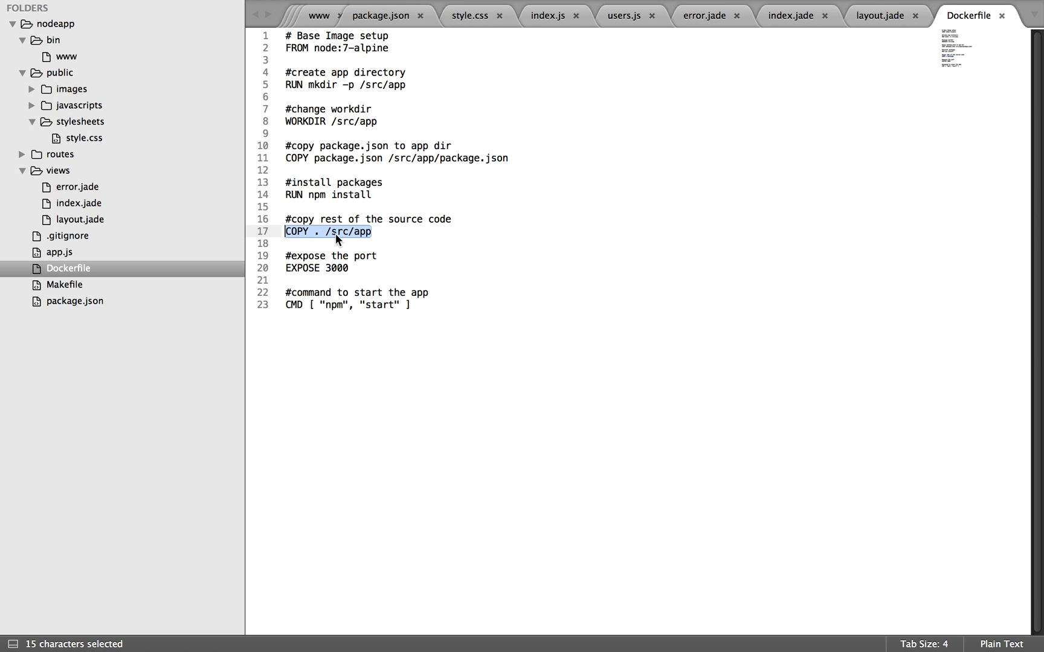
pyautogui.click(371, 232)
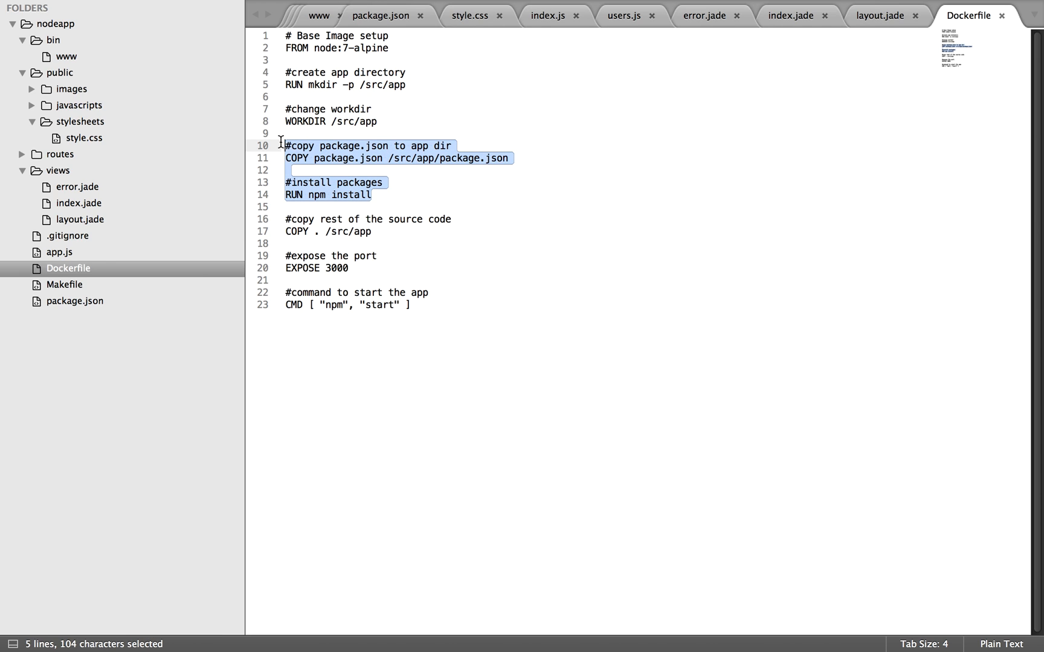
pyautogui.moveTo(406, 192)
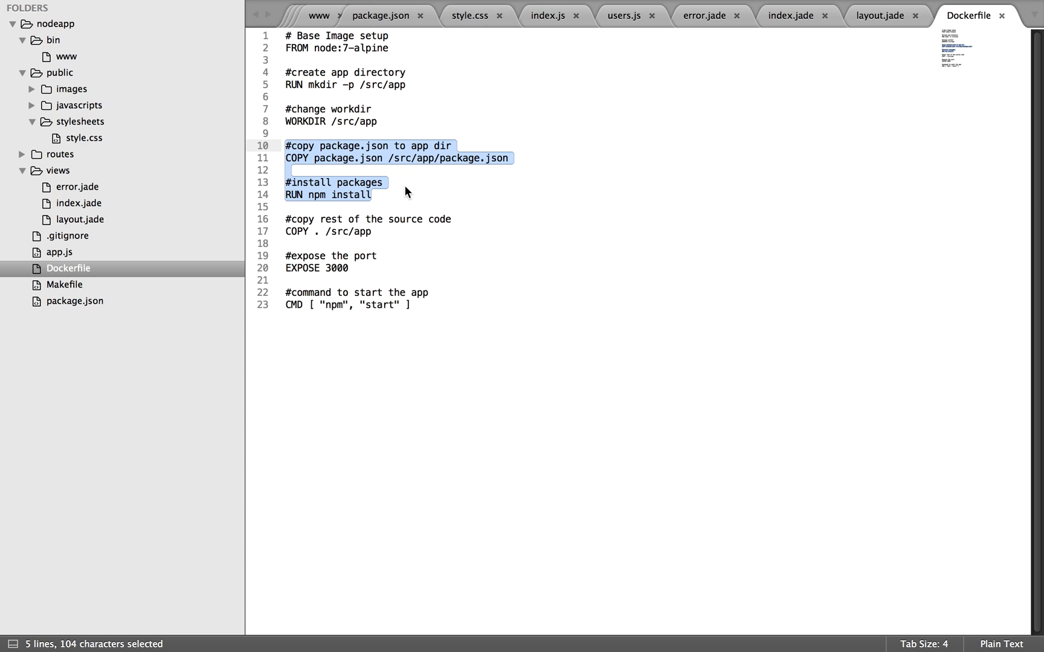
pyautogui.click(373, 195)
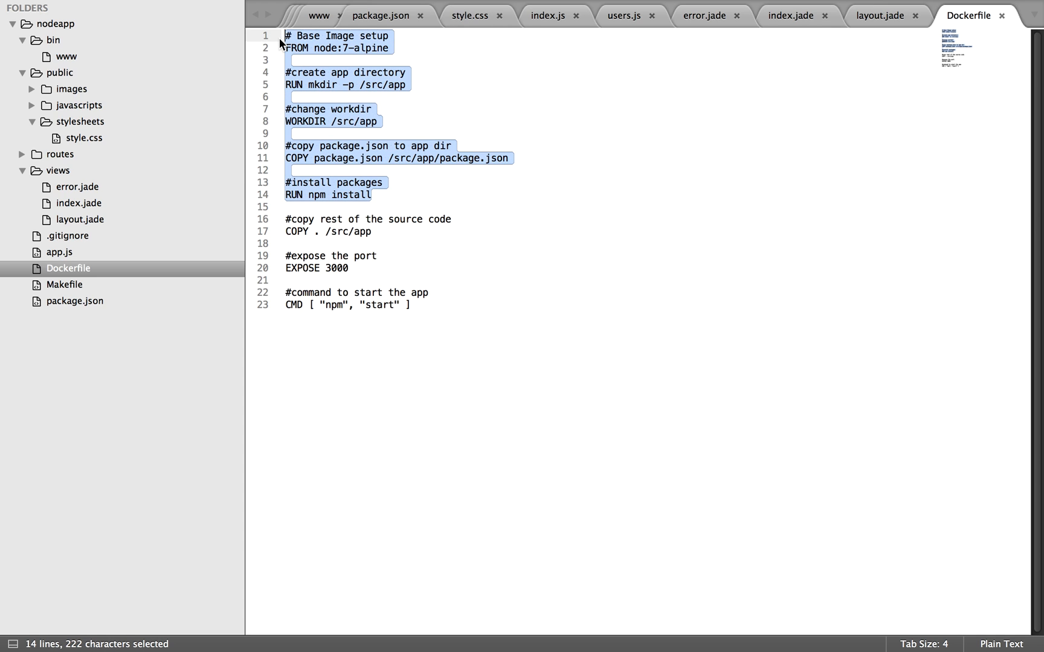
pyautogui.moveTo(416, 125)
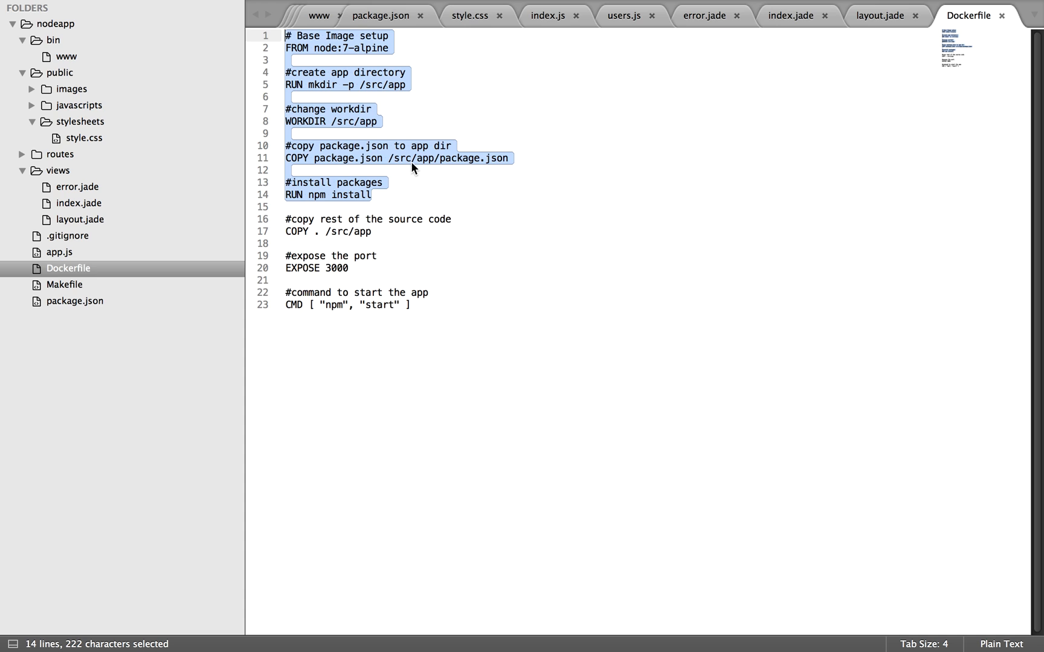
pyautogui.moveTo(350, 235)
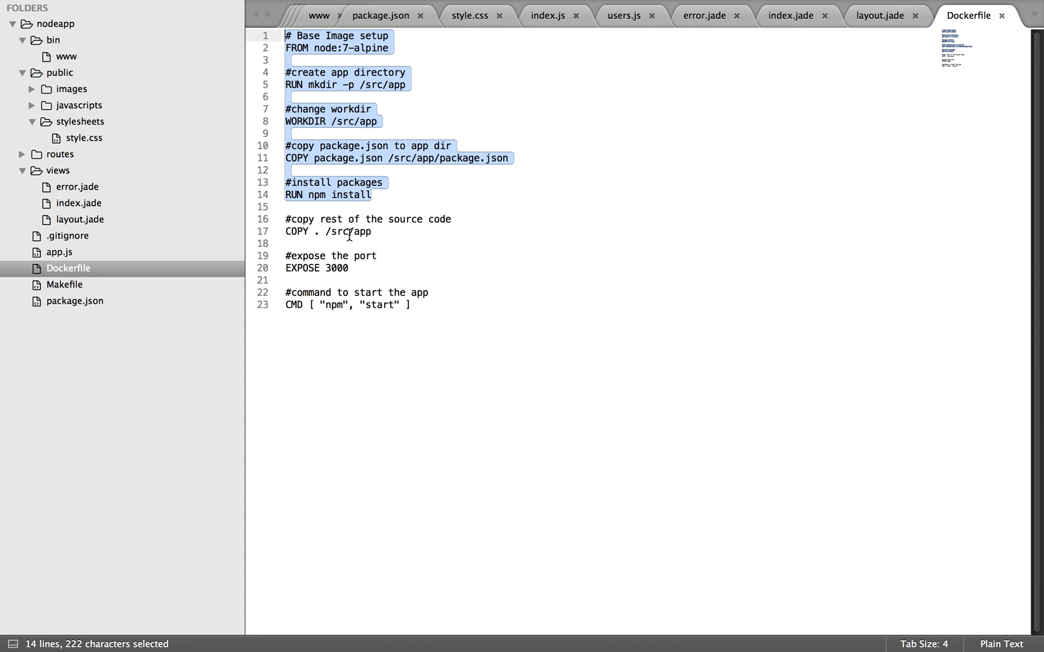
pyautogui.click(287, 219)
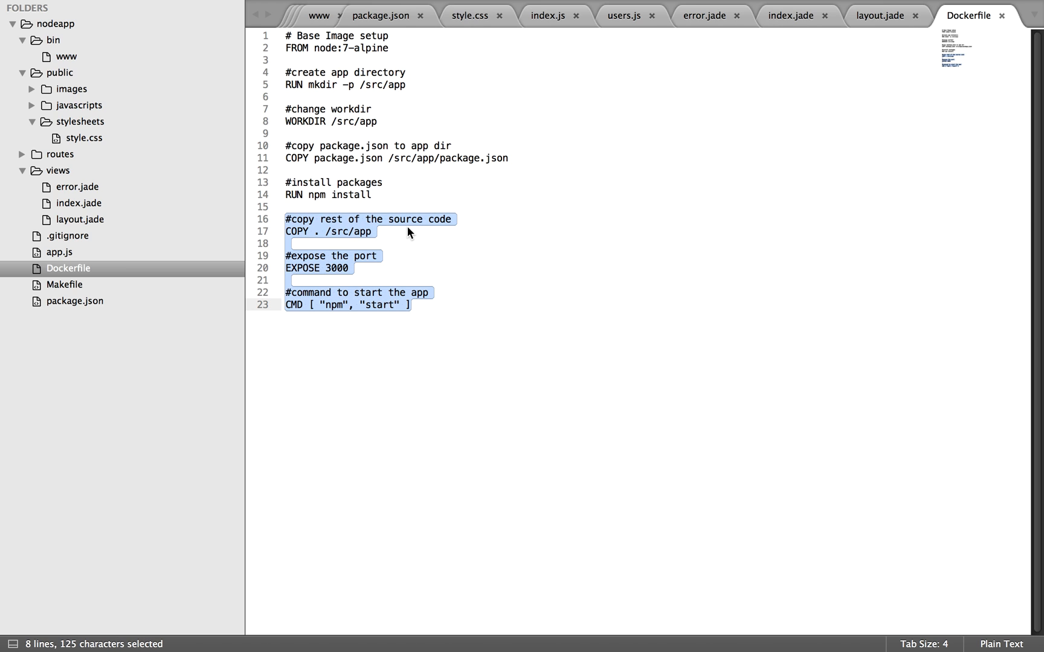
pyautogui.click(288, 243)
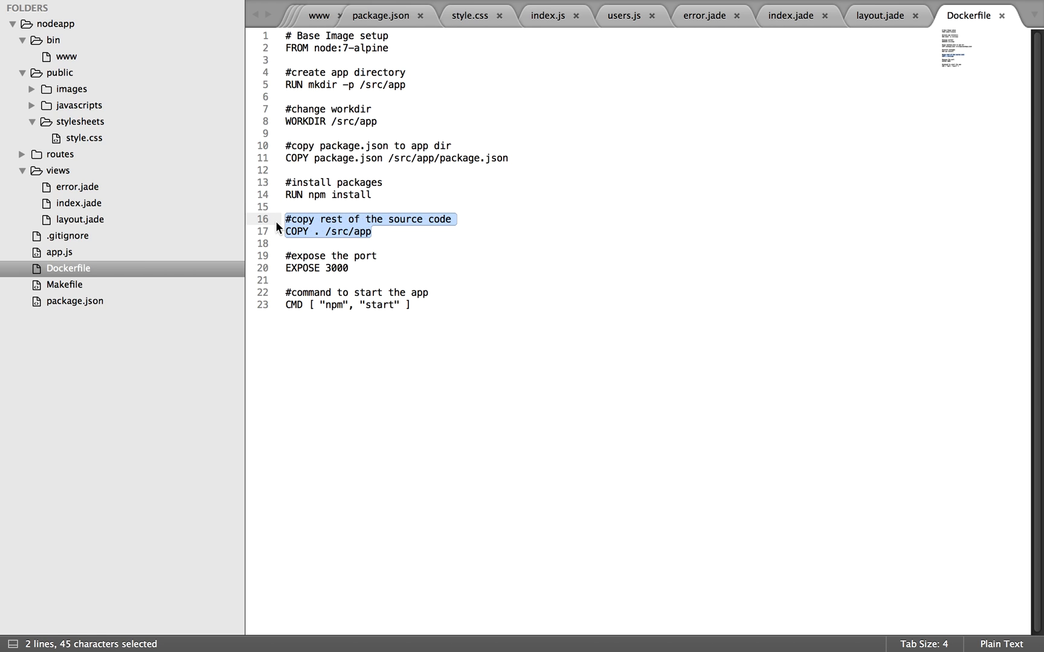
pyautogui.moveTo(415, 241)
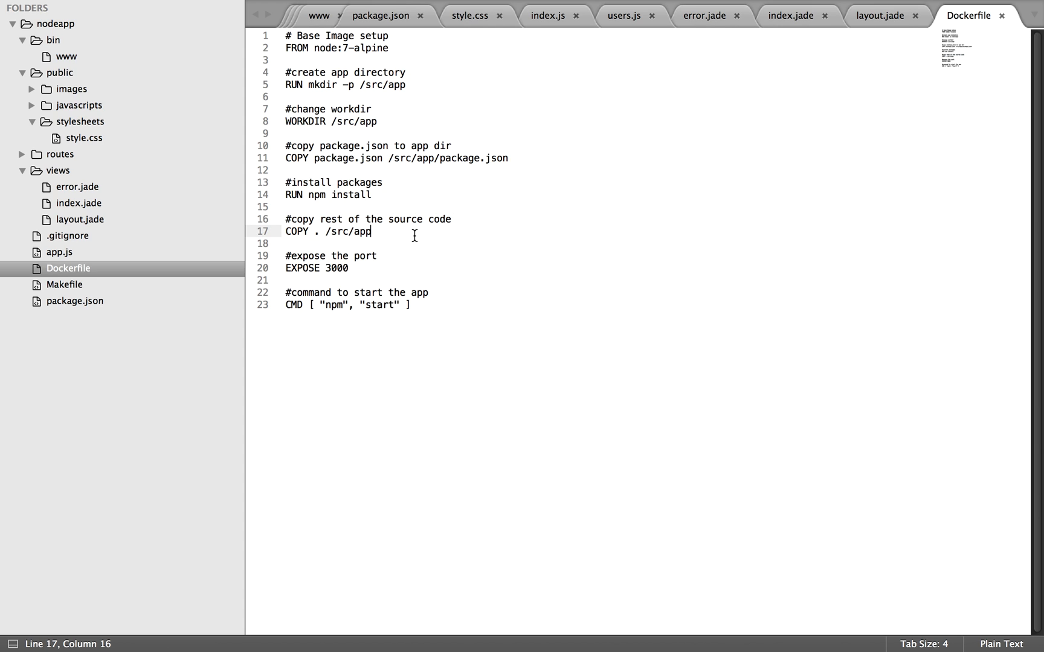
pyautogui.moveTo(292, 265)
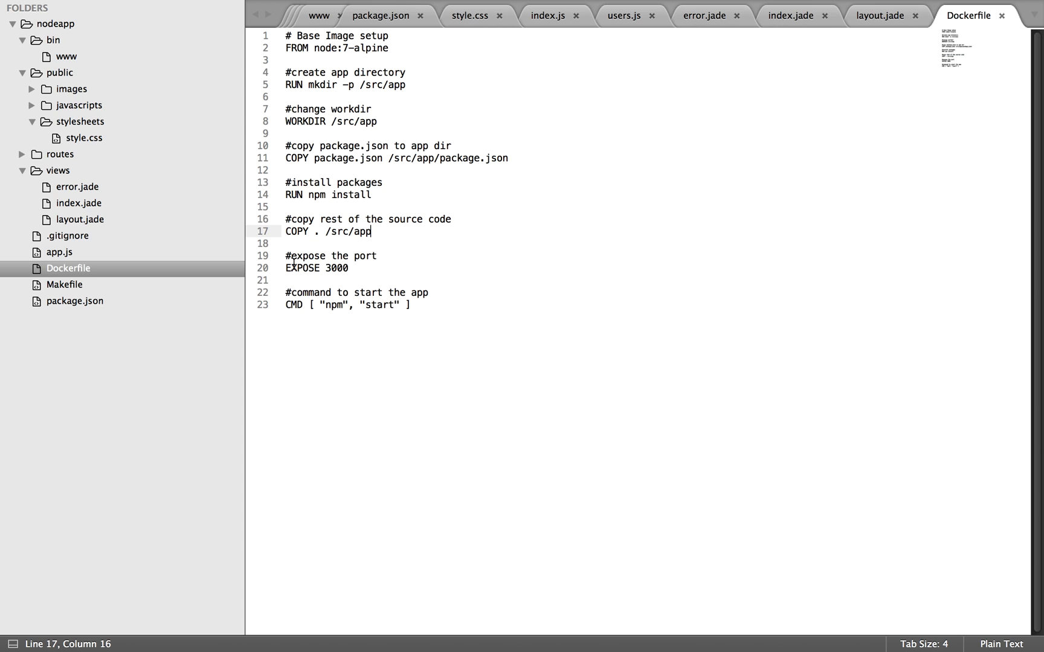
pyautogui.click(287, 268)
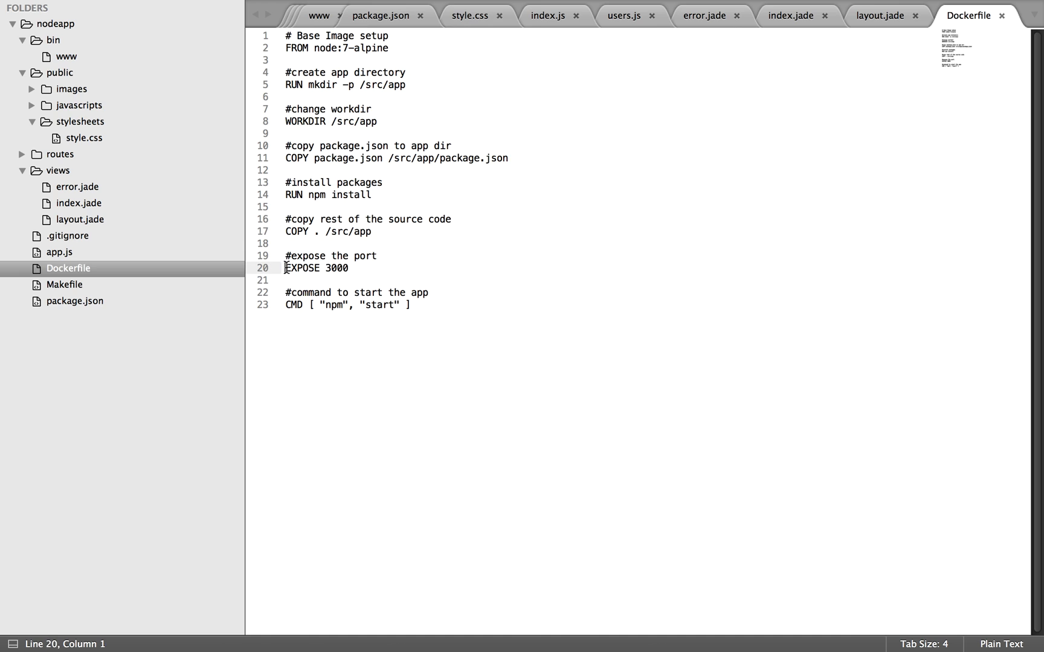
pyautogui.click(359, 268)
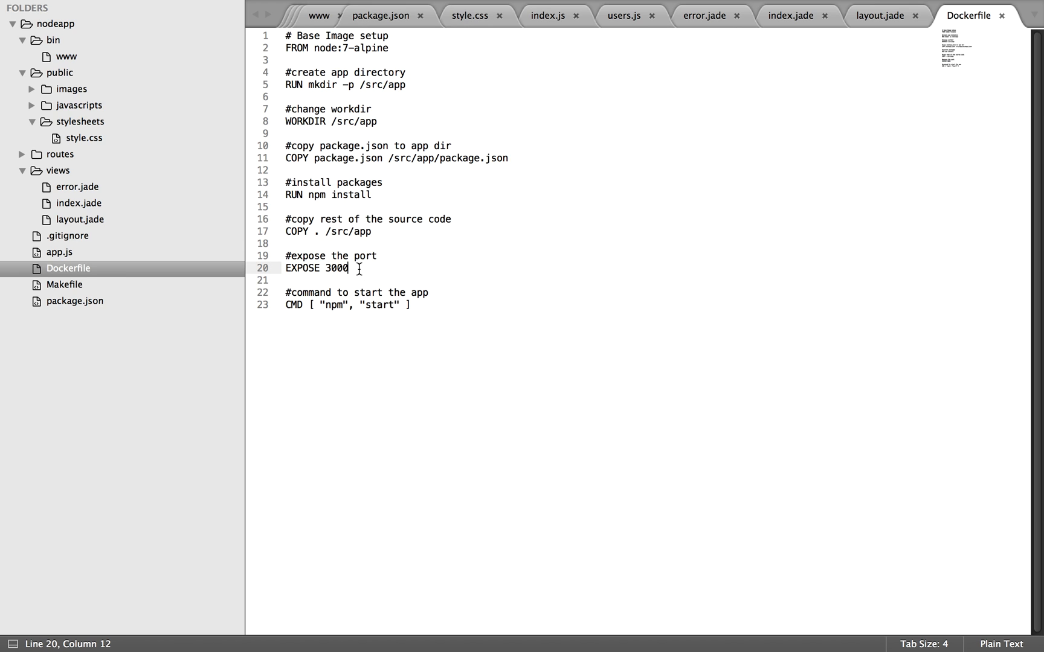
pyautogui.moveTo(336, 298)
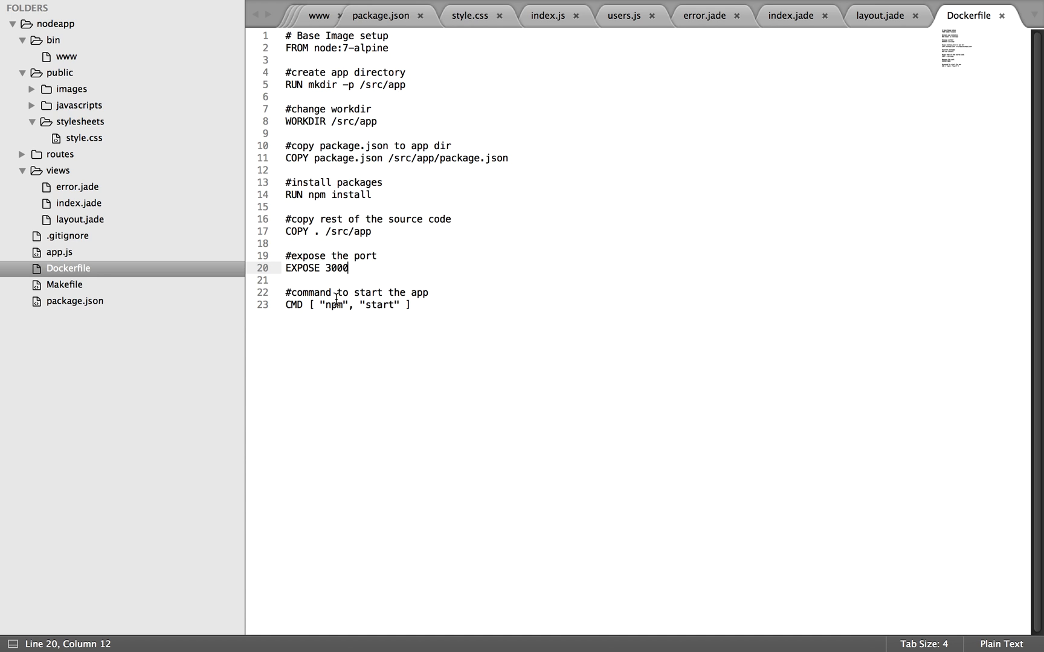
pyautogui.doubleClick(333, 305)
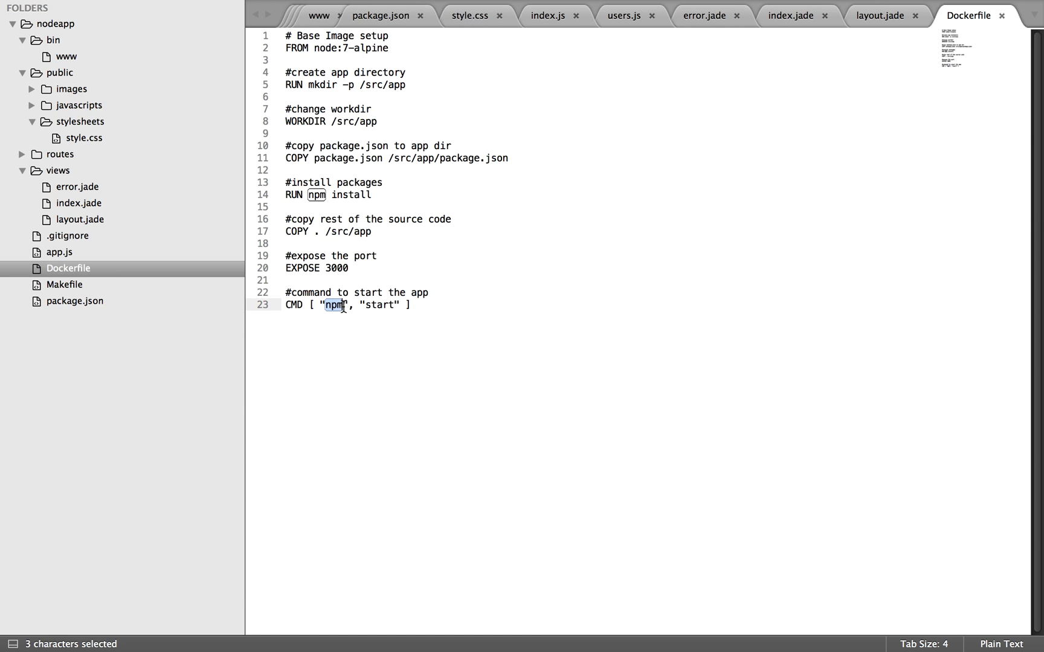
pyautogui.click(416, 304)
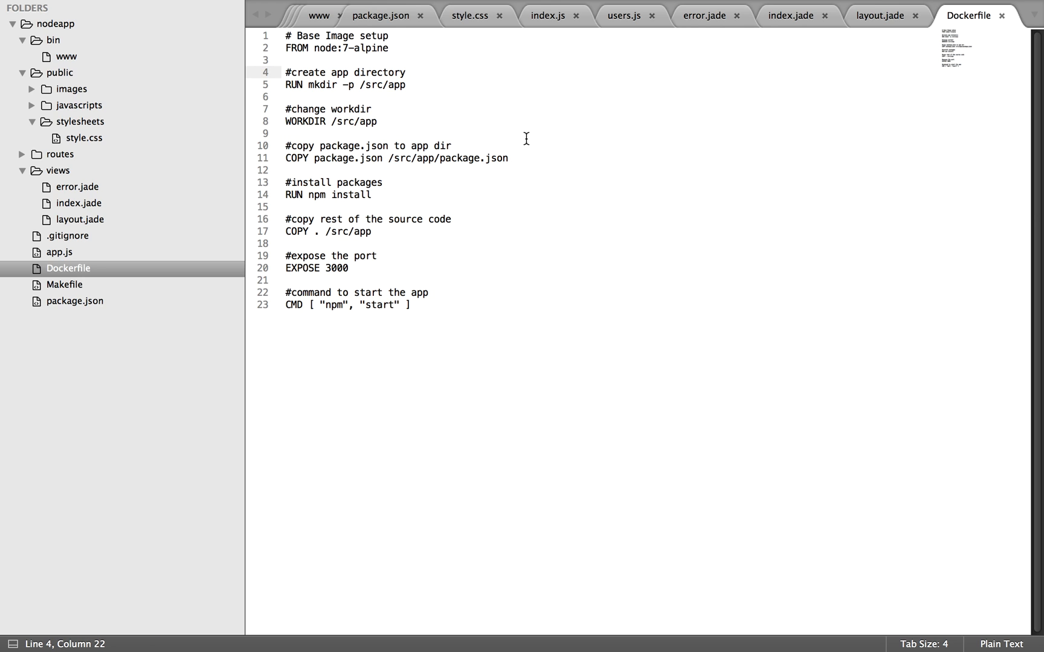
pyautogui.click(299, 133)
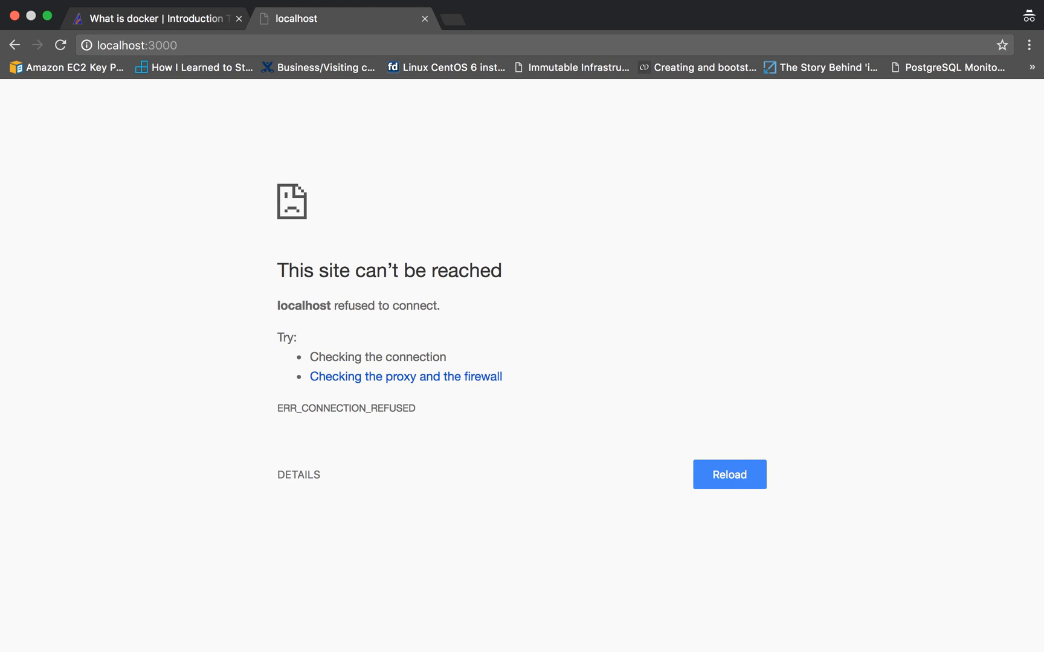
pyautogui.moveTo(392, 205)
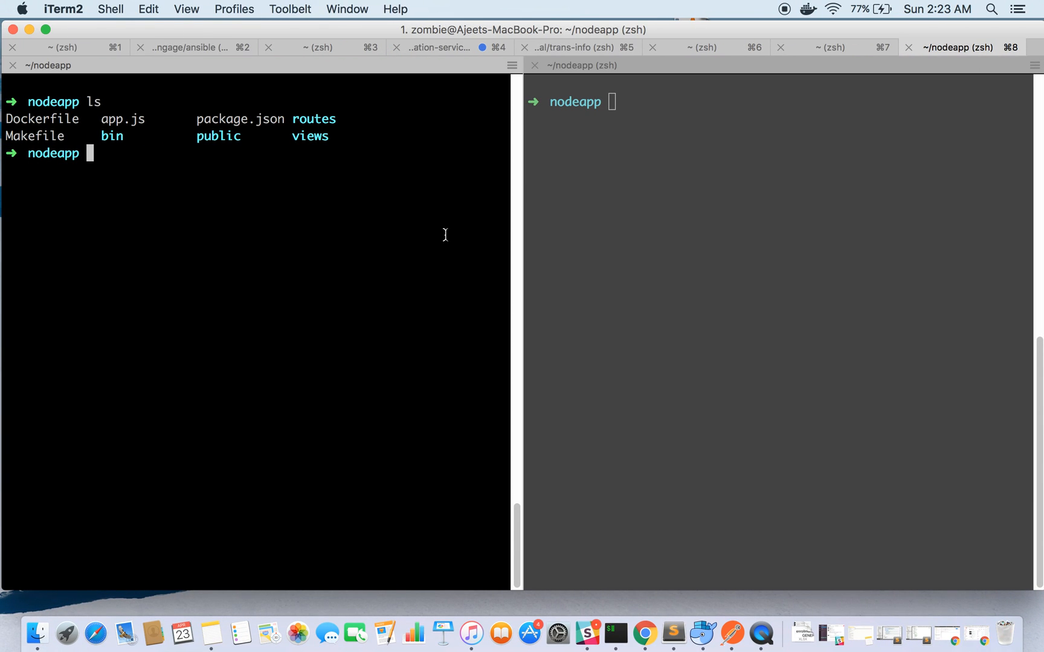
# Run docker build -t nodeapp:v1 . in the nodeapp folder and let all eight steps finish.
pyautogui.write('docker build -t')
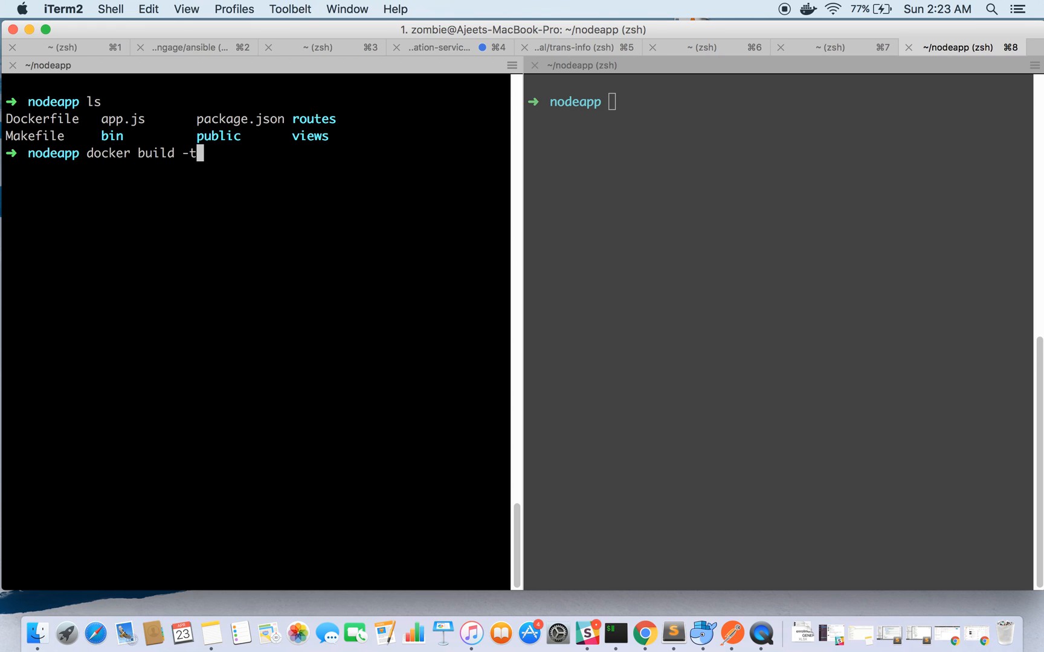
pyautogui.write('nod')
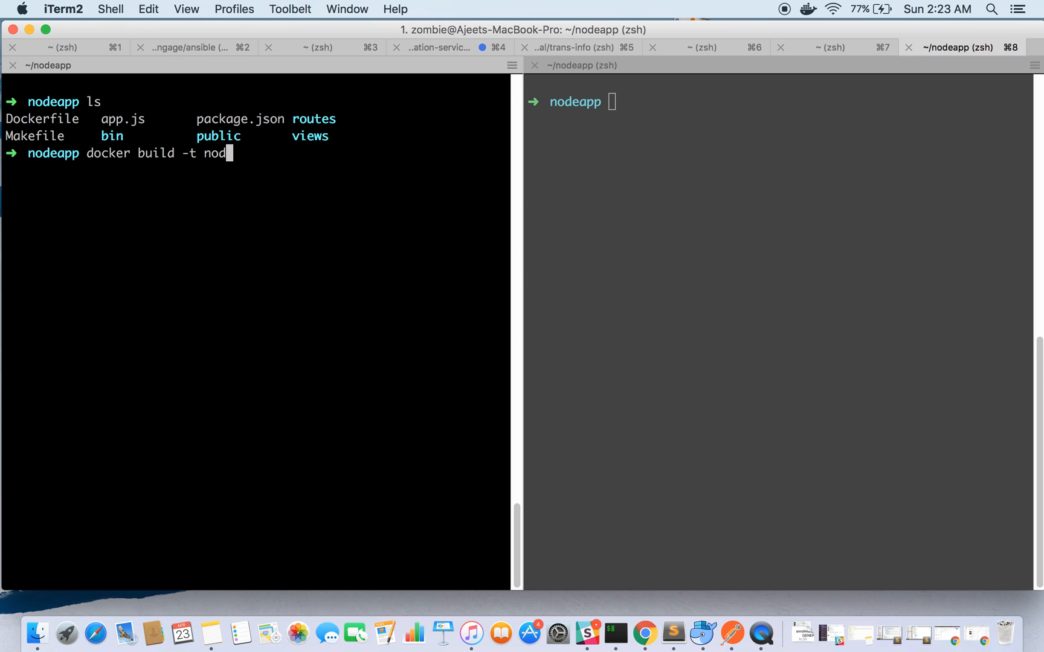
pyautogui.write('eapp:')
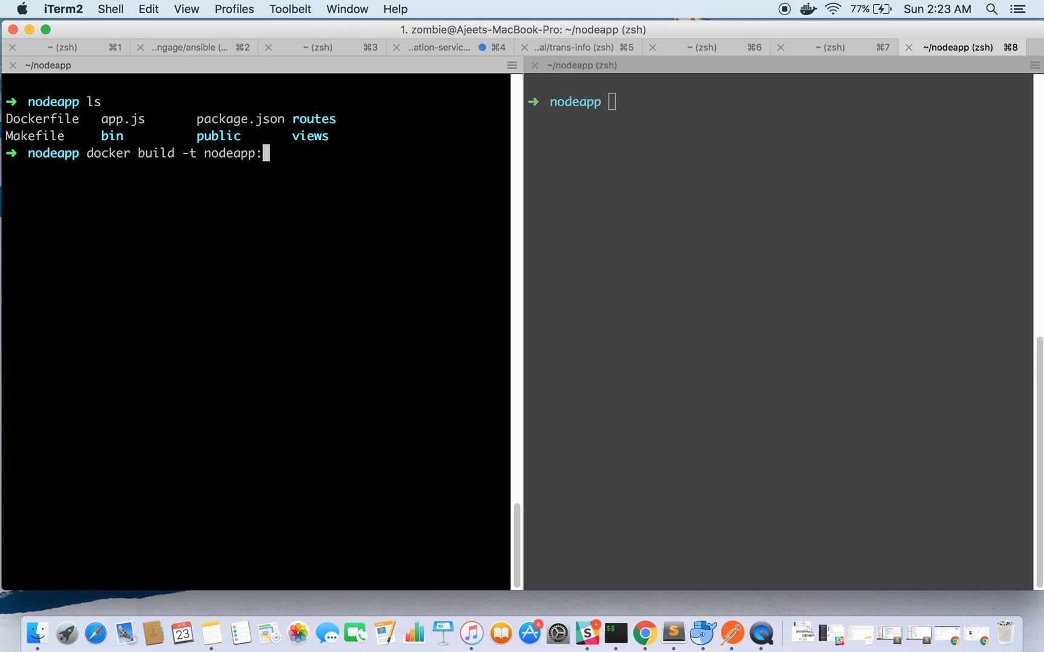
pyautogui.write('v1')
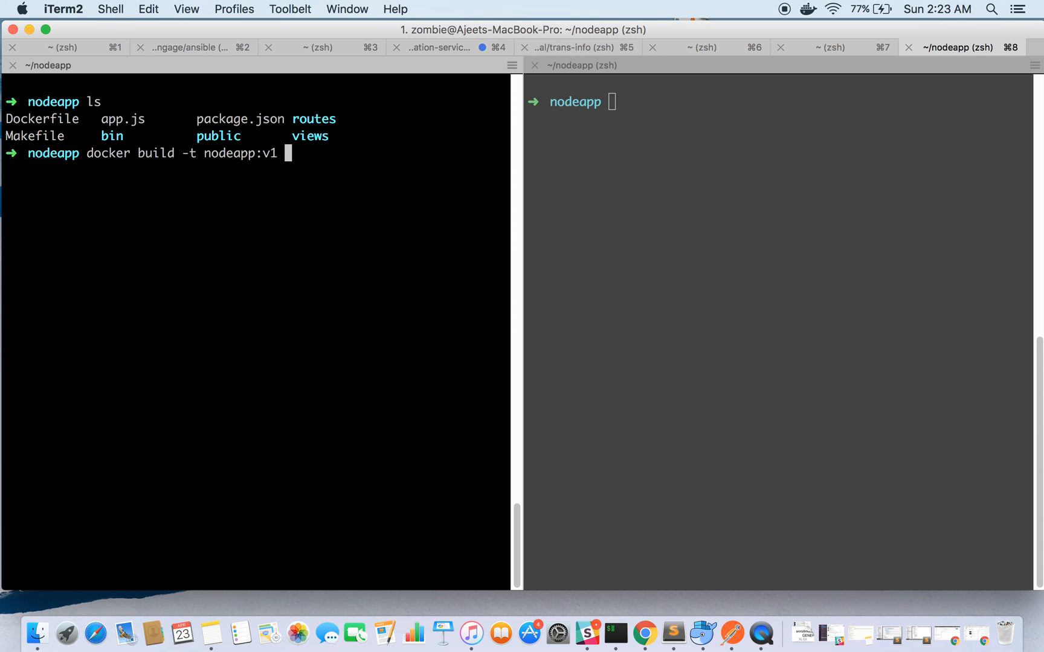
pyautogui.press('Return')
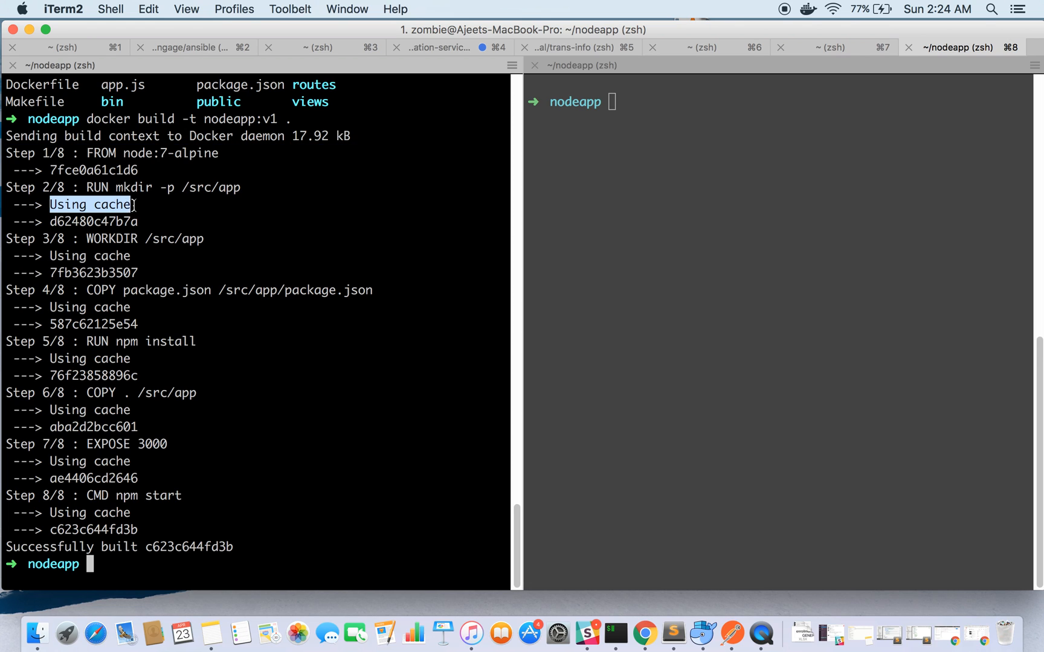
pyautogui.moveTo(52, 254)
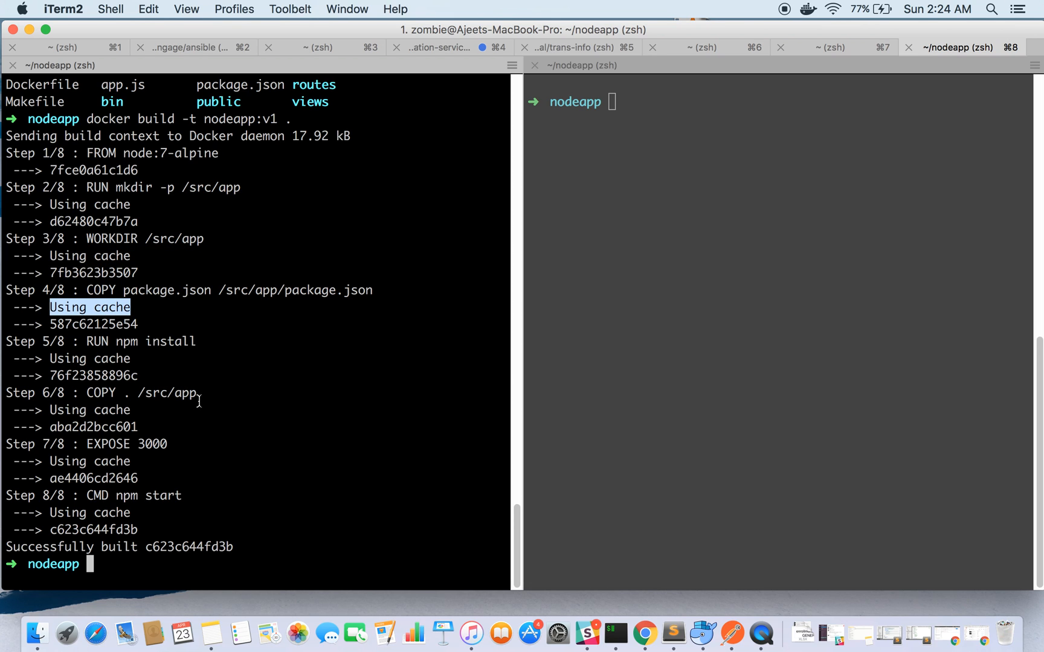
pyautogui.moveTo(113, 391)
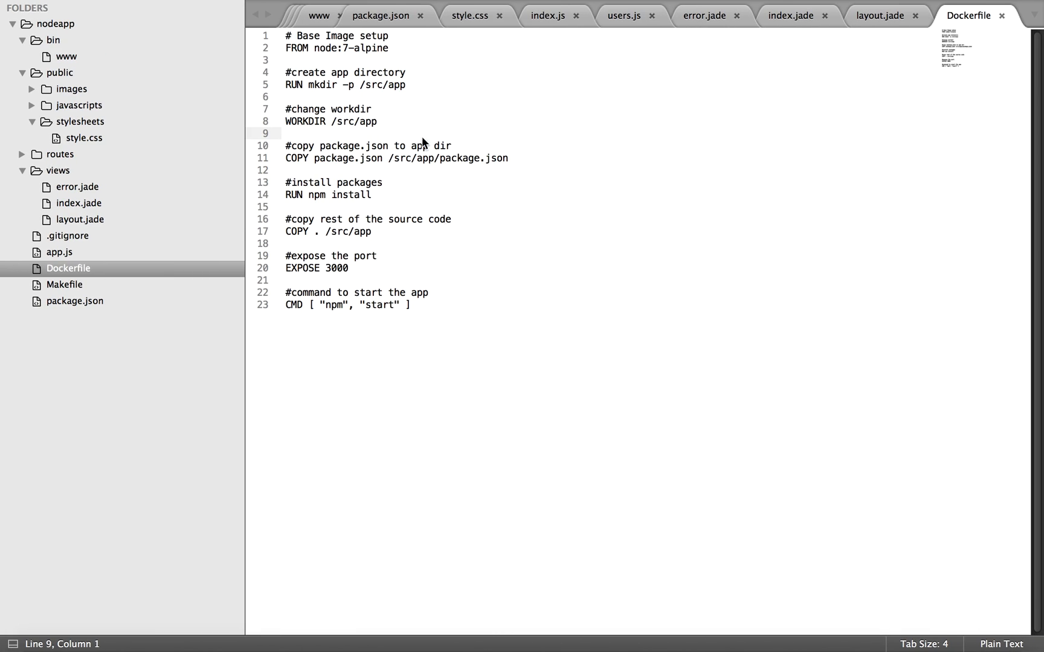
# In index.jade, change the welcome line to 'Welcome to container running nodejs app!!' and save.
pyautogui.click(791, 14)
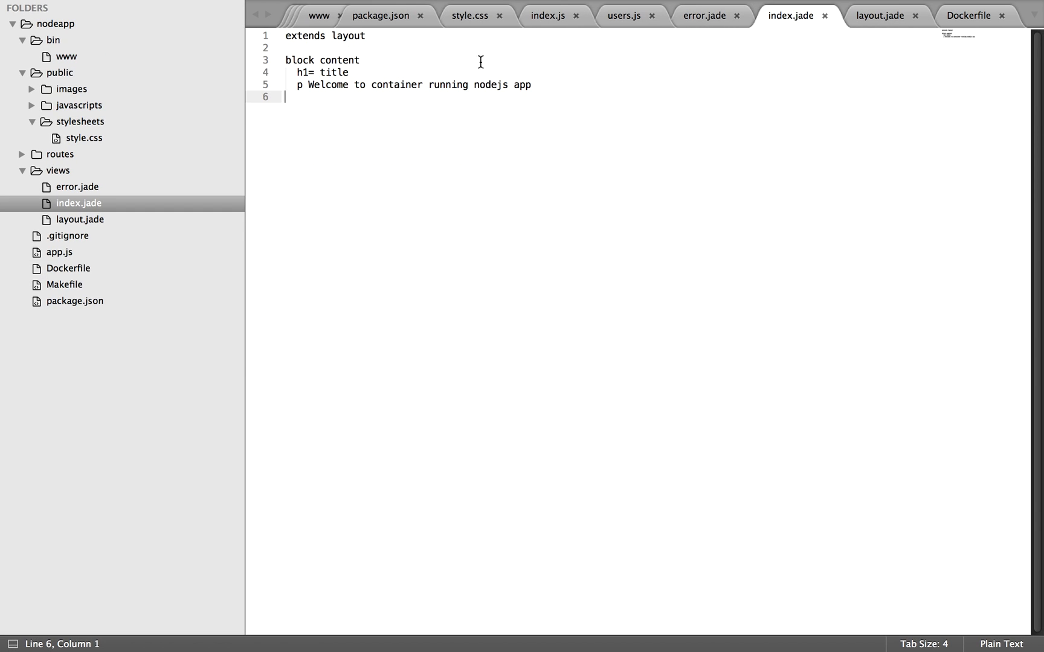
pyautogui.moveTo(496, 98)
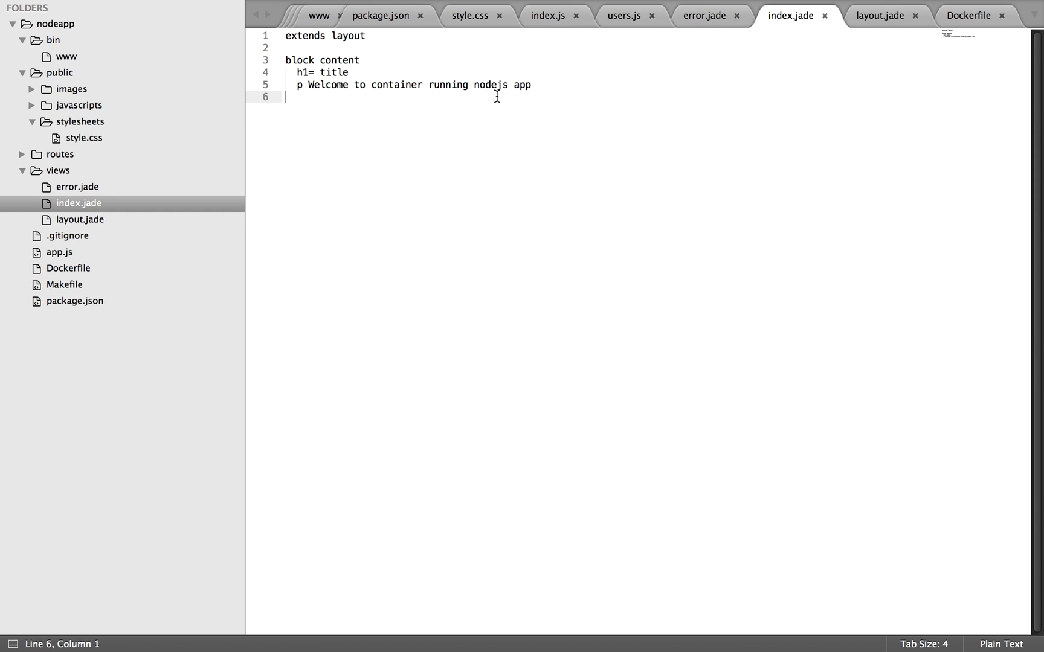
pyautogui.write('!')
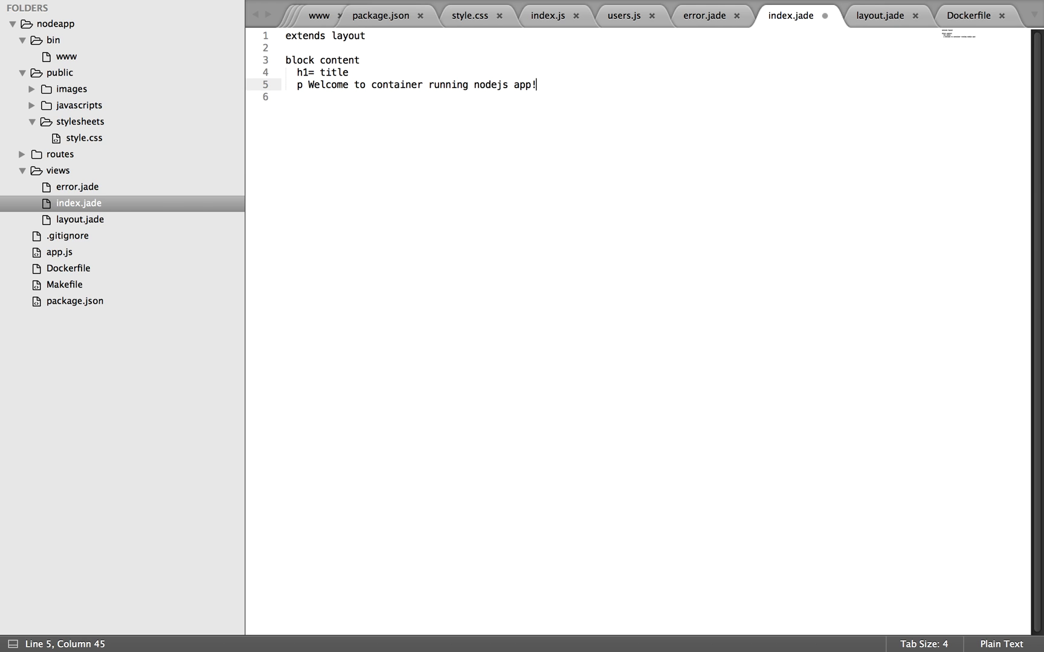
pyautogui.write('!')
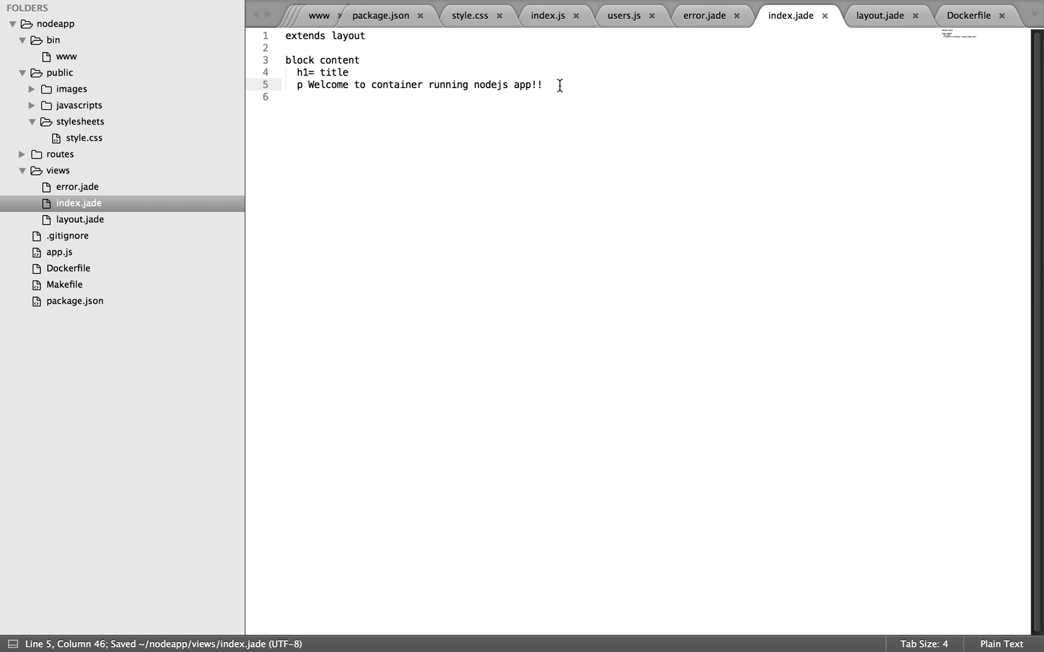
pyautogui.moveTo(399, 224)
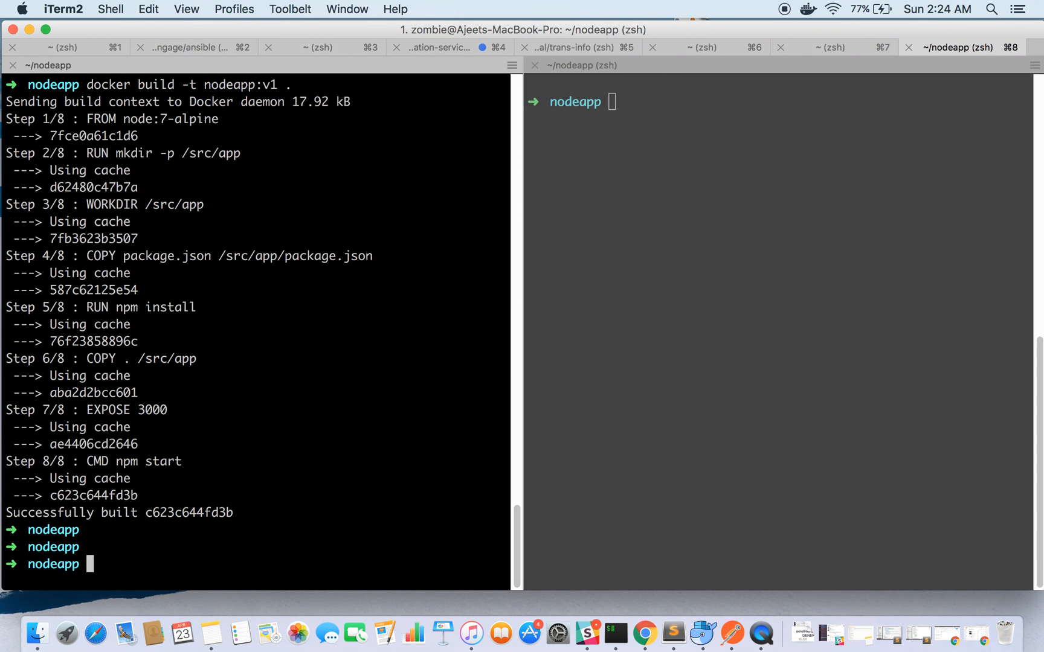
# Rebuild nodeapp:v1 with the updated code and list it with docker images | grep nodeapp.
pyautogui.write('docker build -t nodeapp:v1 .')
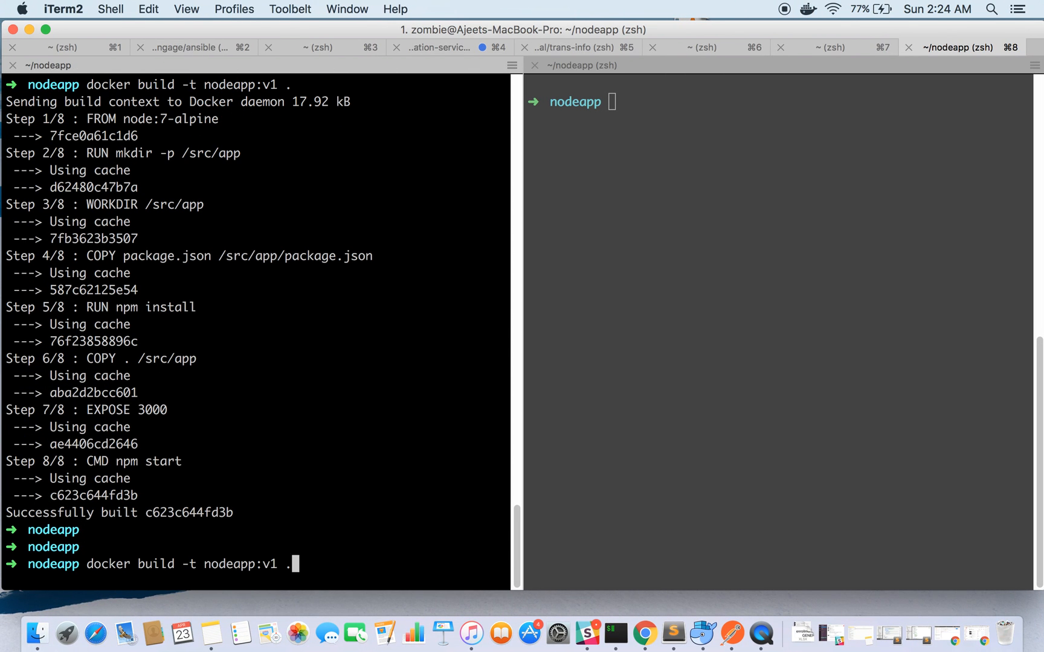
pyautogui.press('Return')
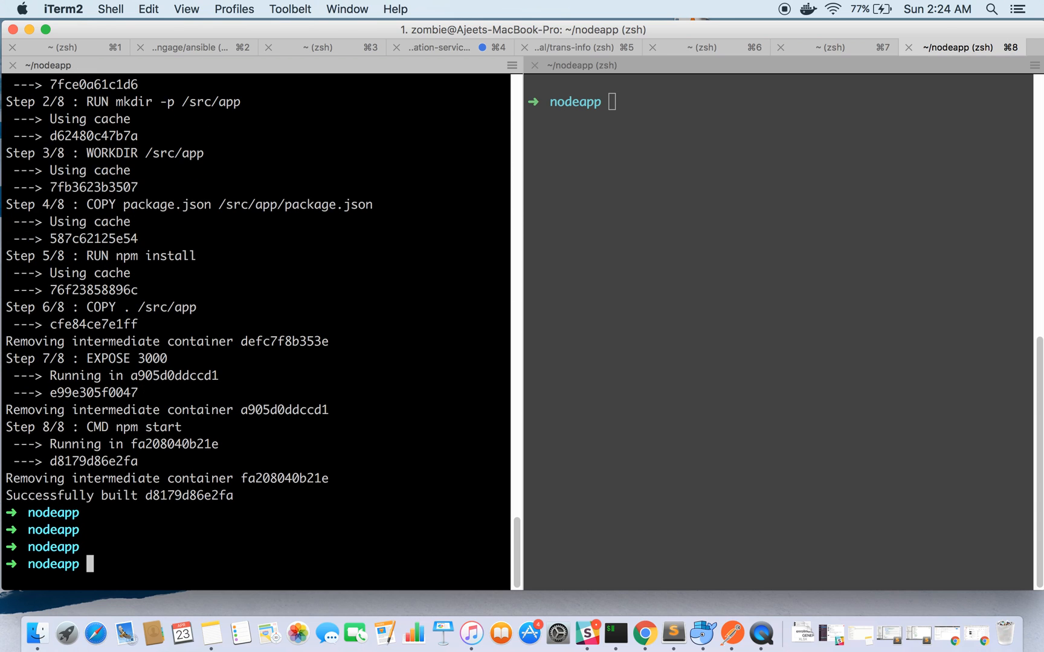
pyautogui.write('docker imag')
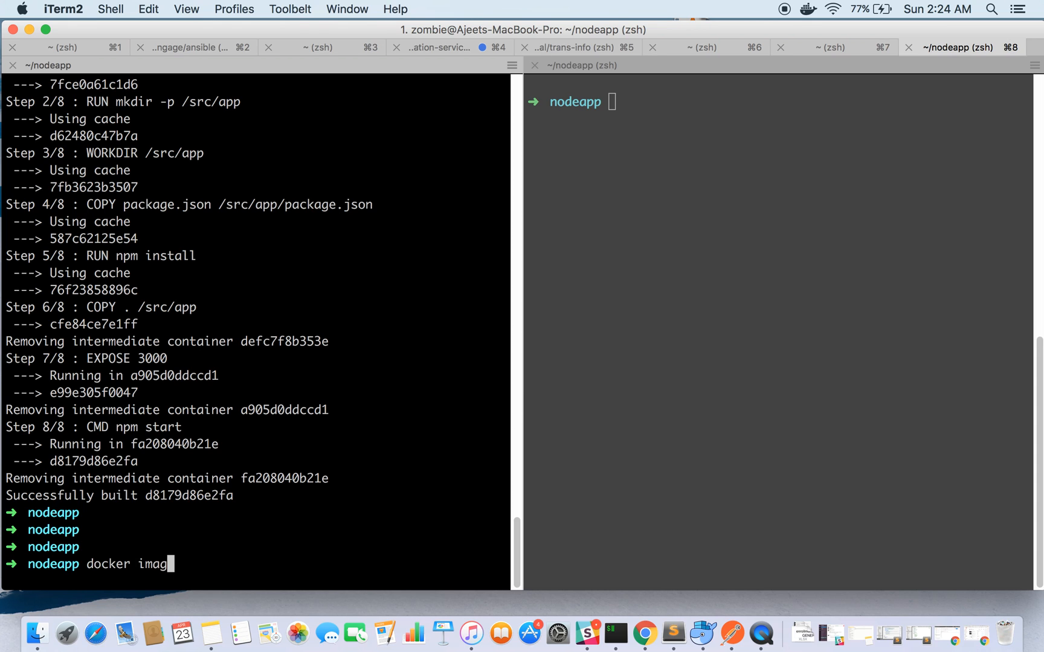
pyautogui.write('es | grep nodeapp')
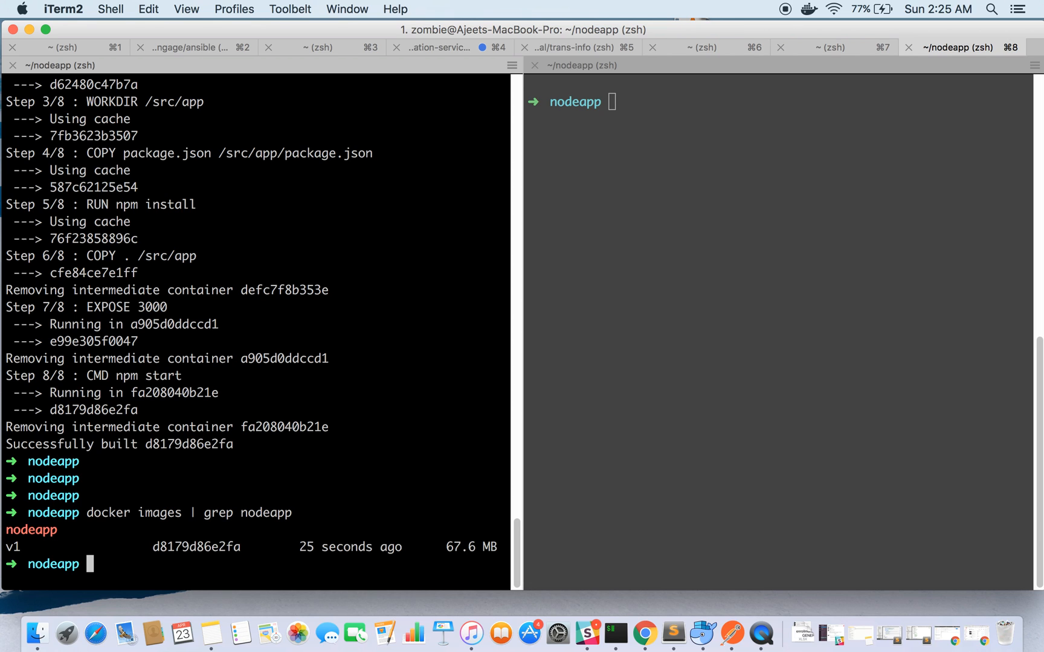
# Run detached container node-container from nodeapp:v1, correcting the port mapping to 3000:3000.
pyautogui.scroll(-3)
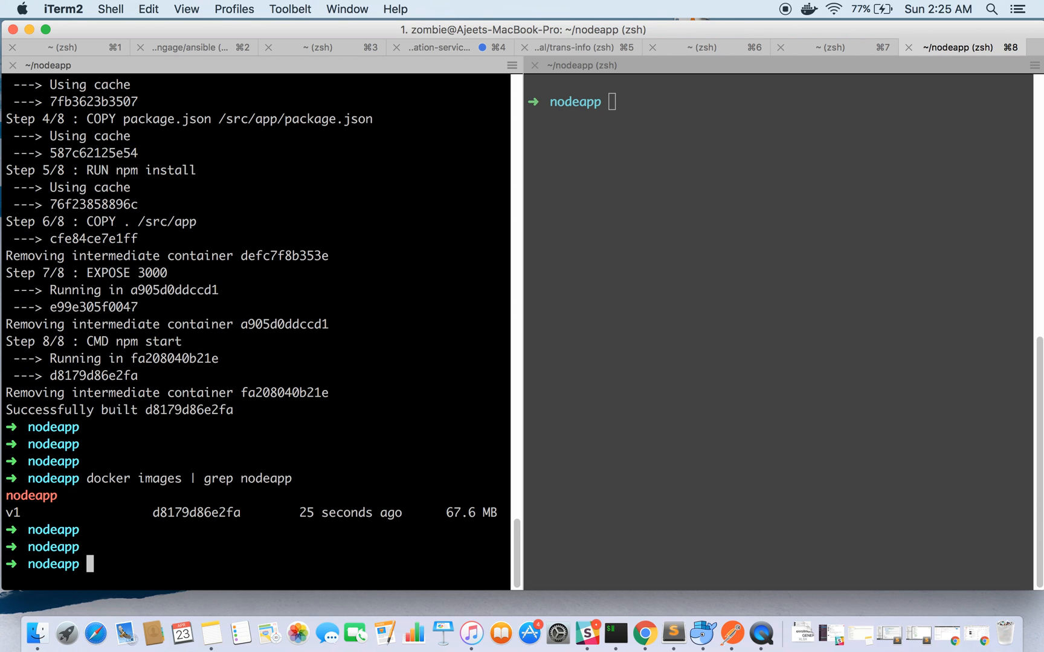
pyautogui.write('docker run -d')
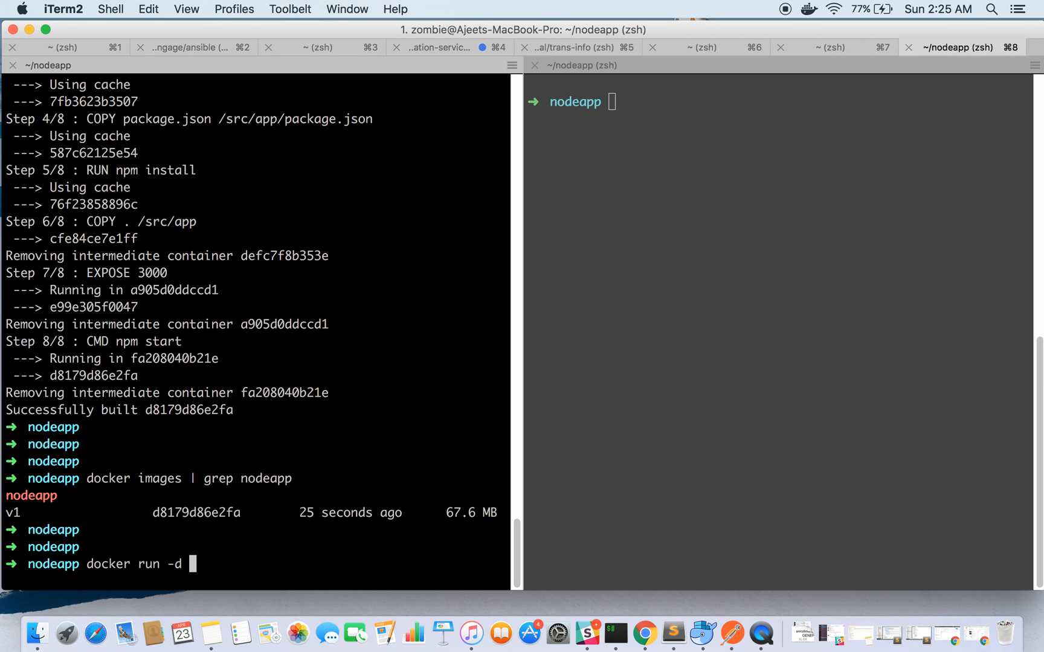
pyautogui.write('--name nod')
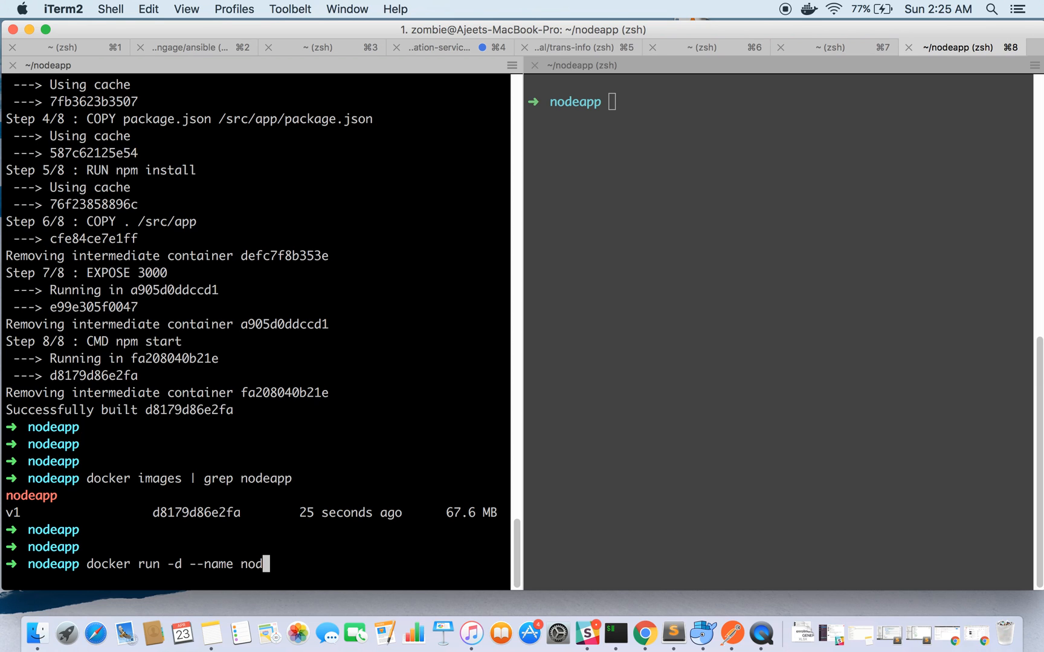
pyautogui.write('e-can')
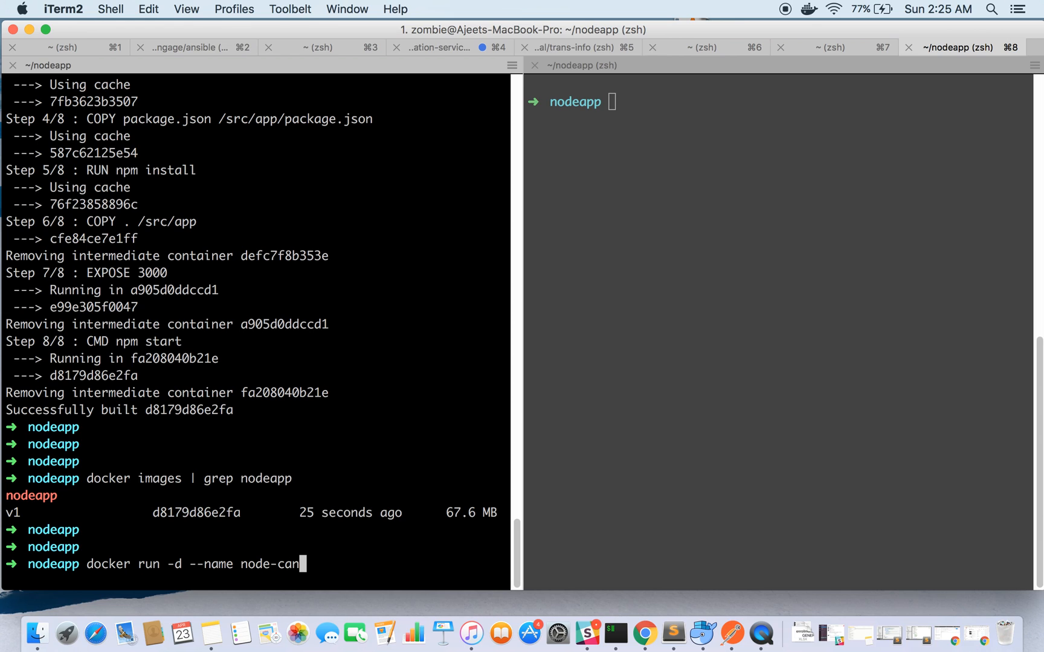
pyautogui.write('tainer')
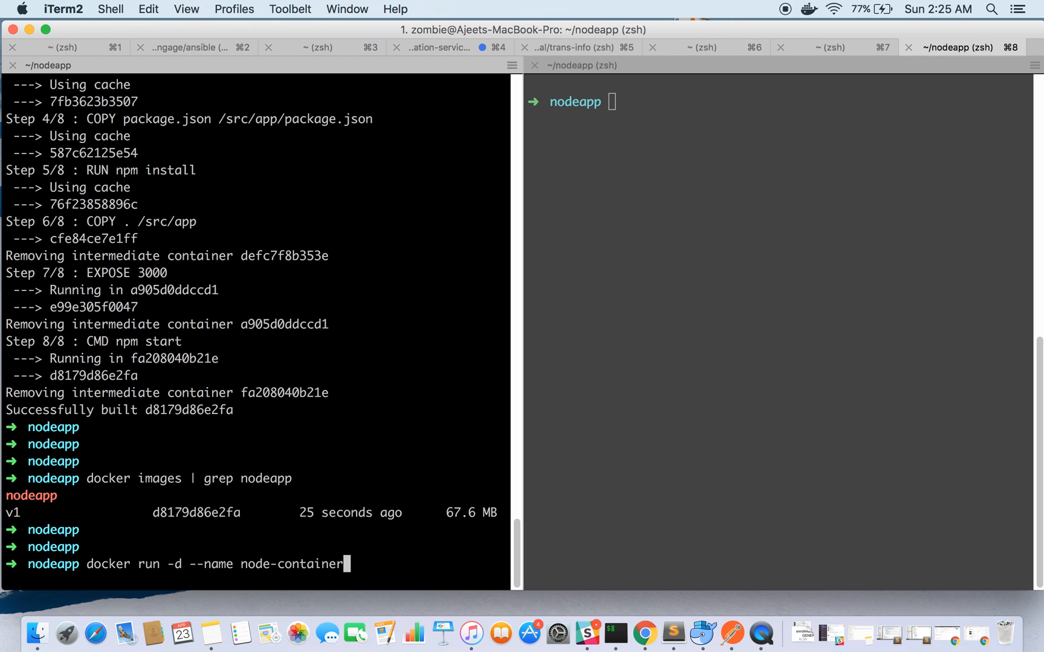
pyautogui.write('-p')
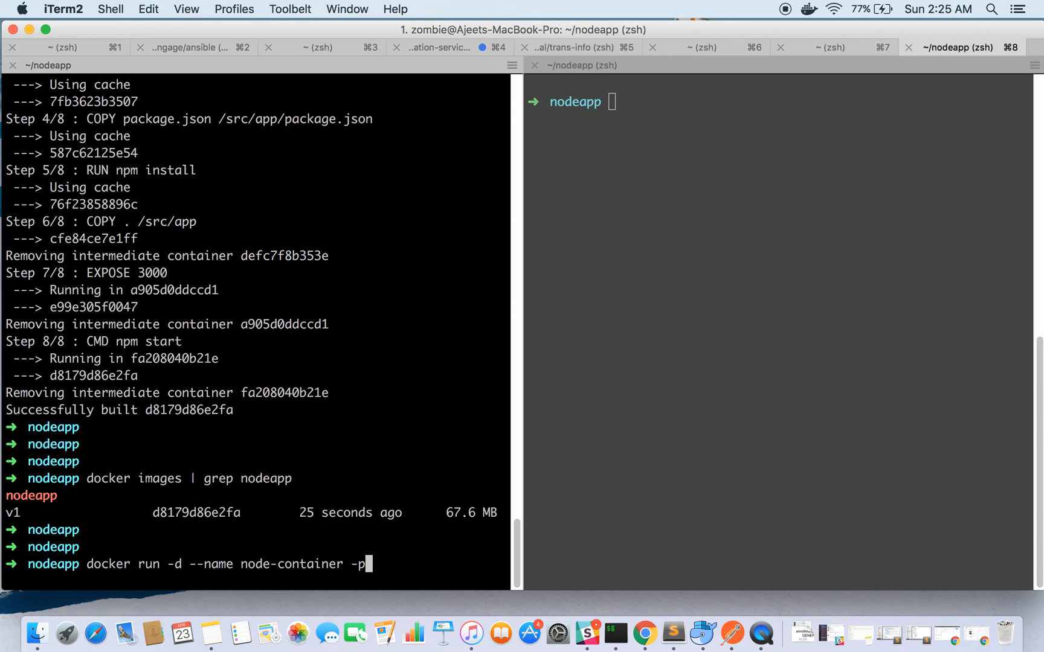
pyautogui.write('80:')
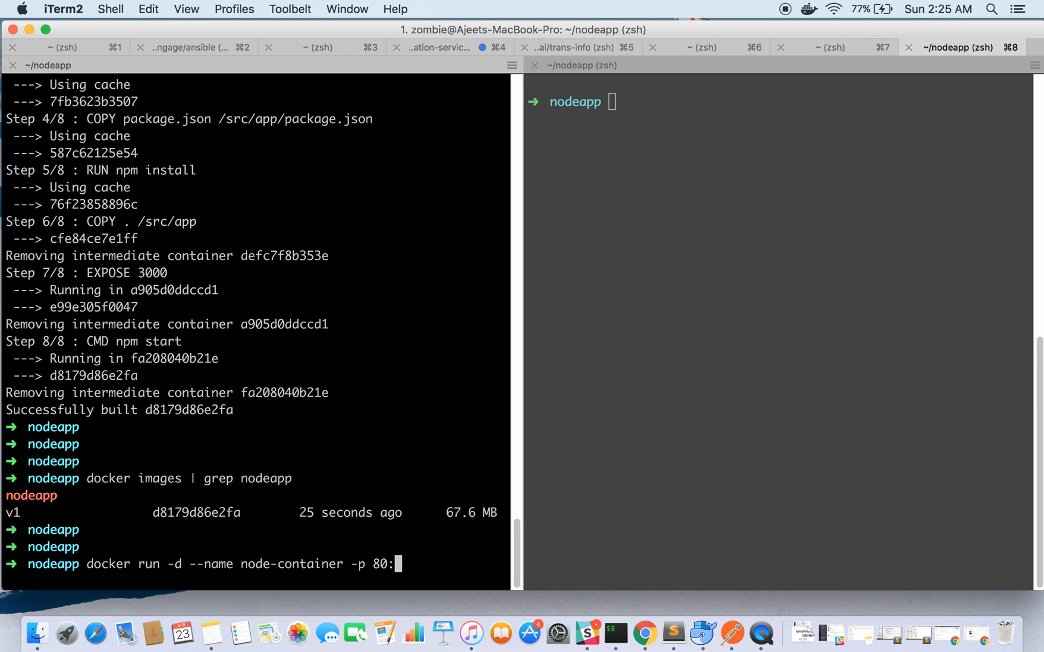
pyautogui.write('80')
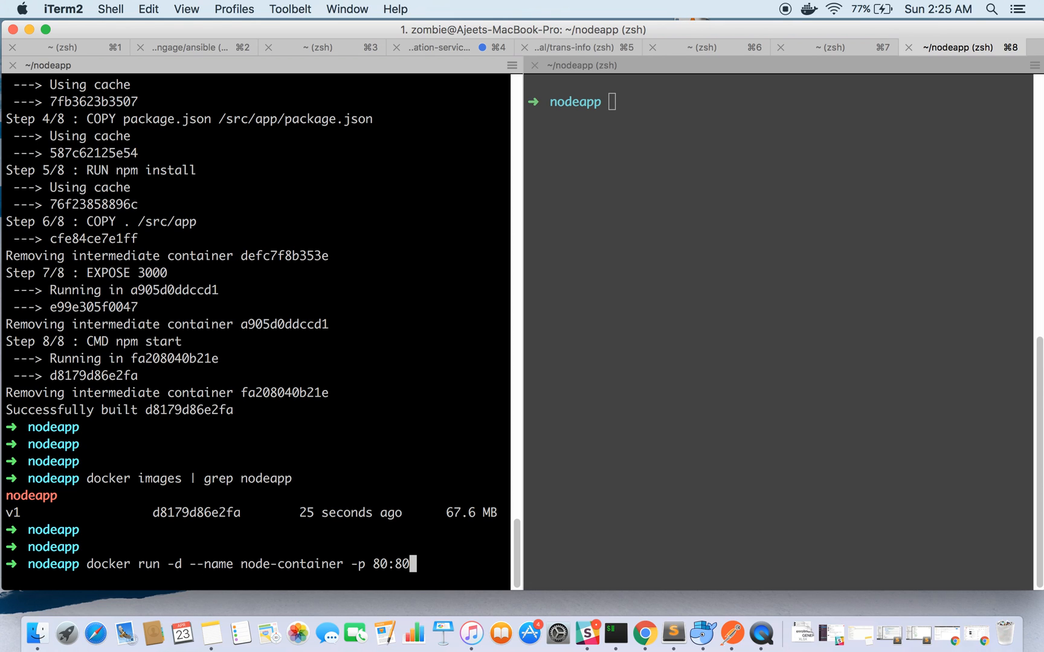
pyautogui.write('nodeapp')
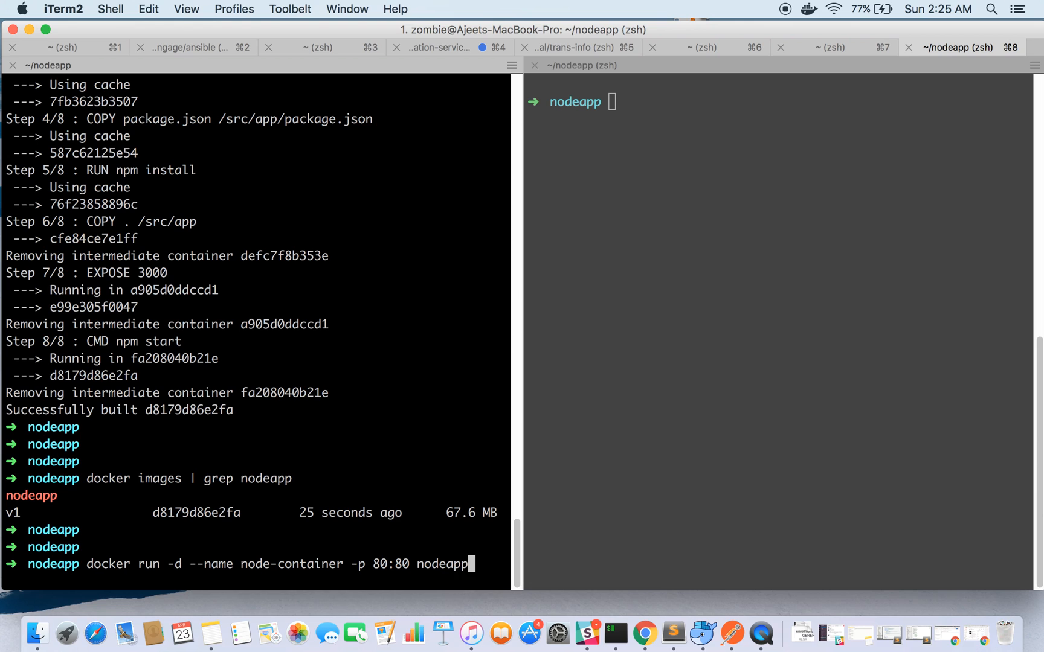
pyautogui.write(':v1')
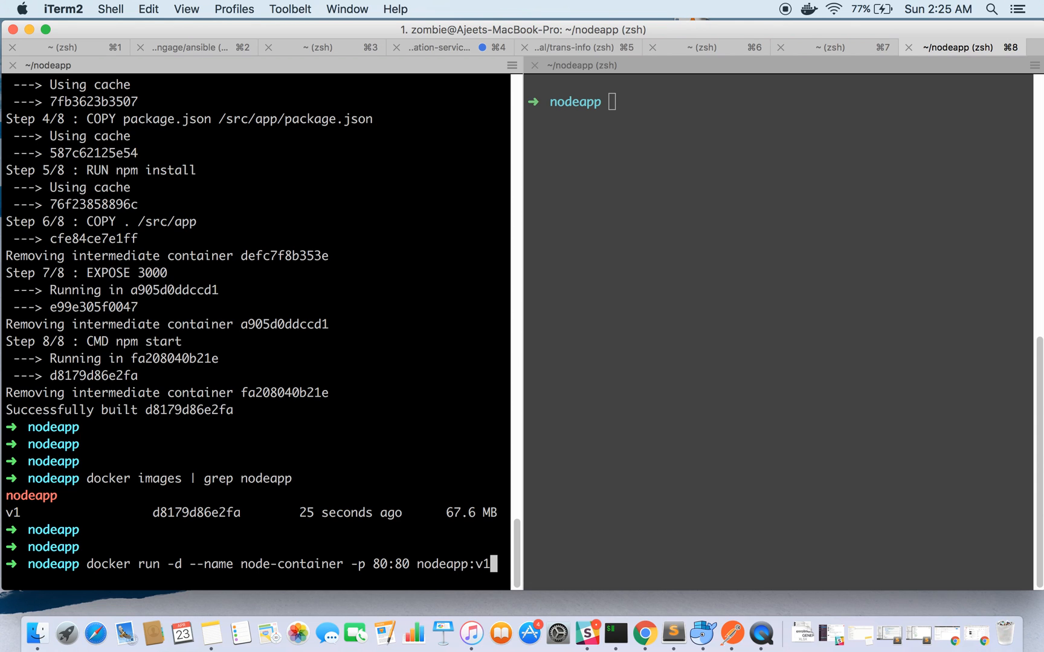
pyautogui.moveTo(428, 539)
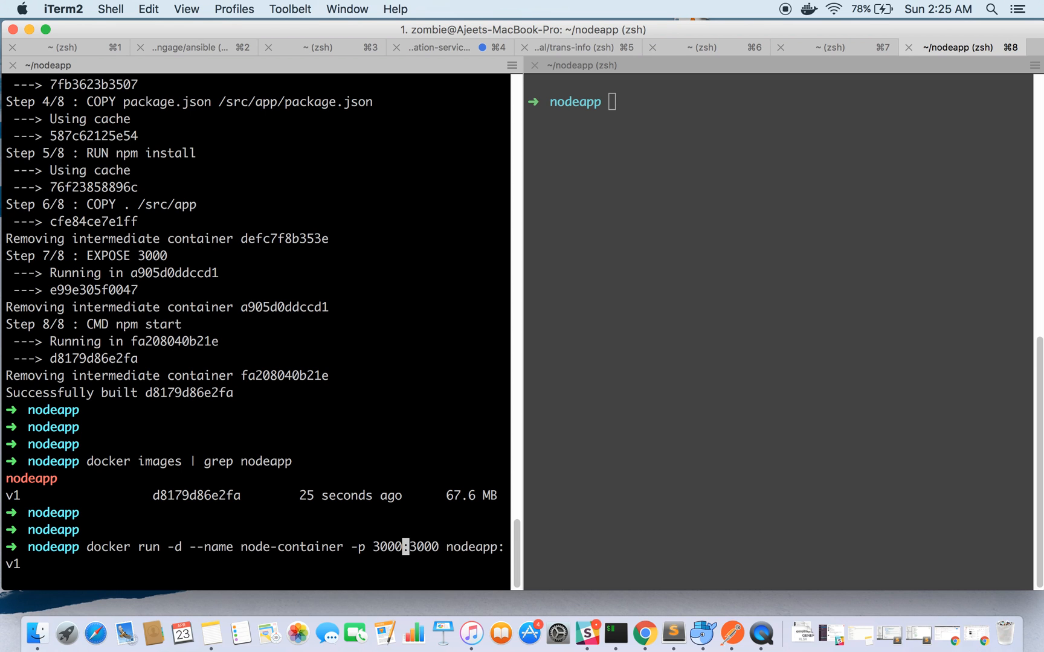
pyautogui.press('Return')
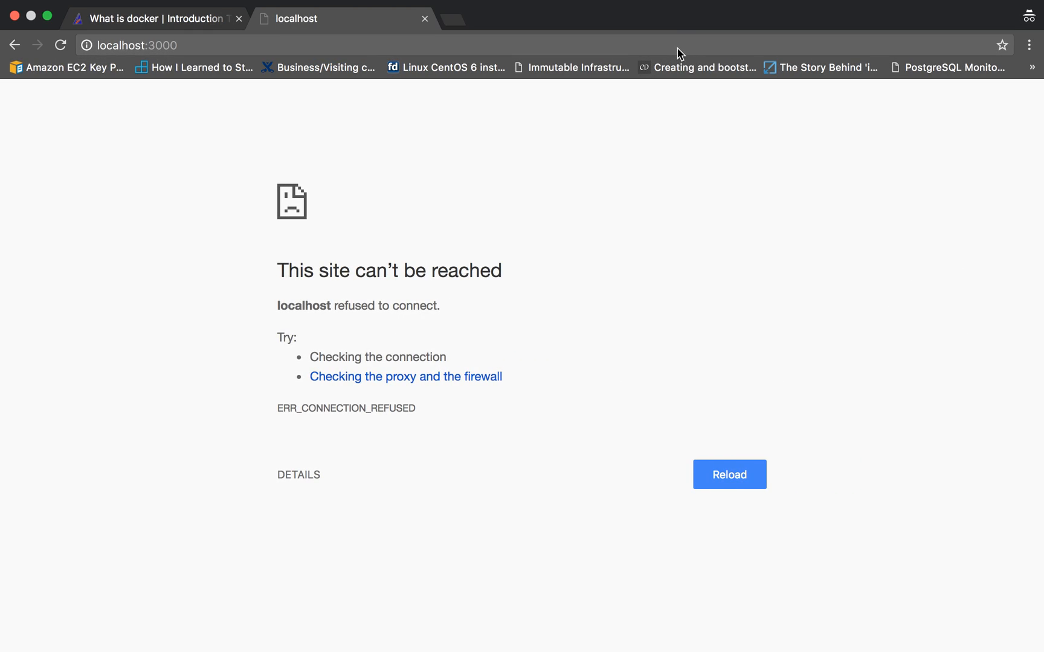
# Reload localhost:3000 to show 'Welcome to container running nodejs app!!'.
pyautogui.click(729, 475)
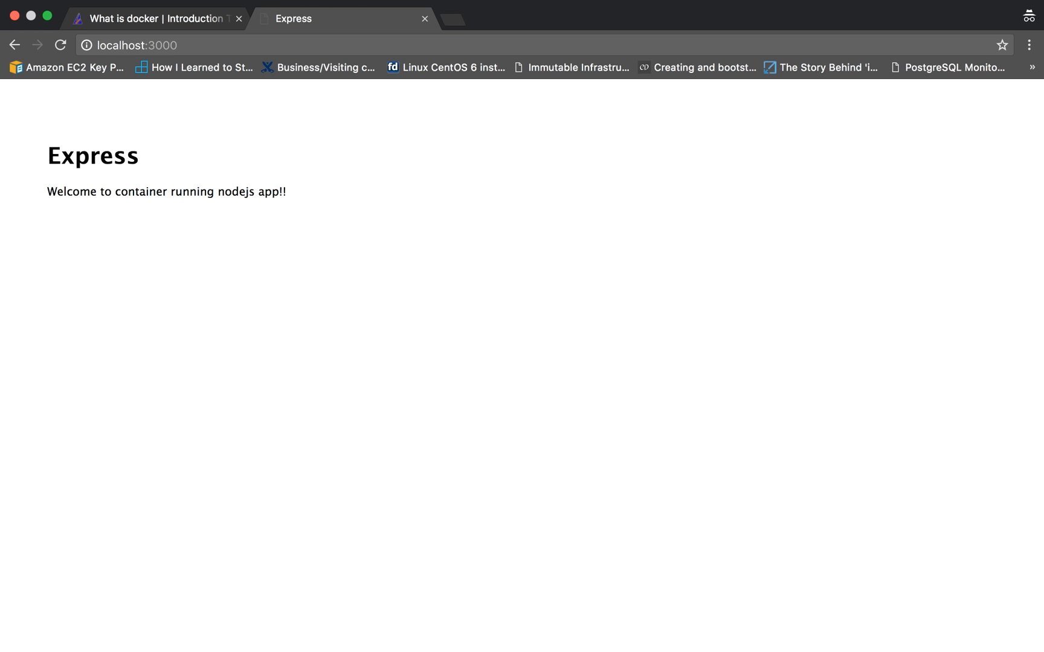
pyautogui.moveTo(676, 46)
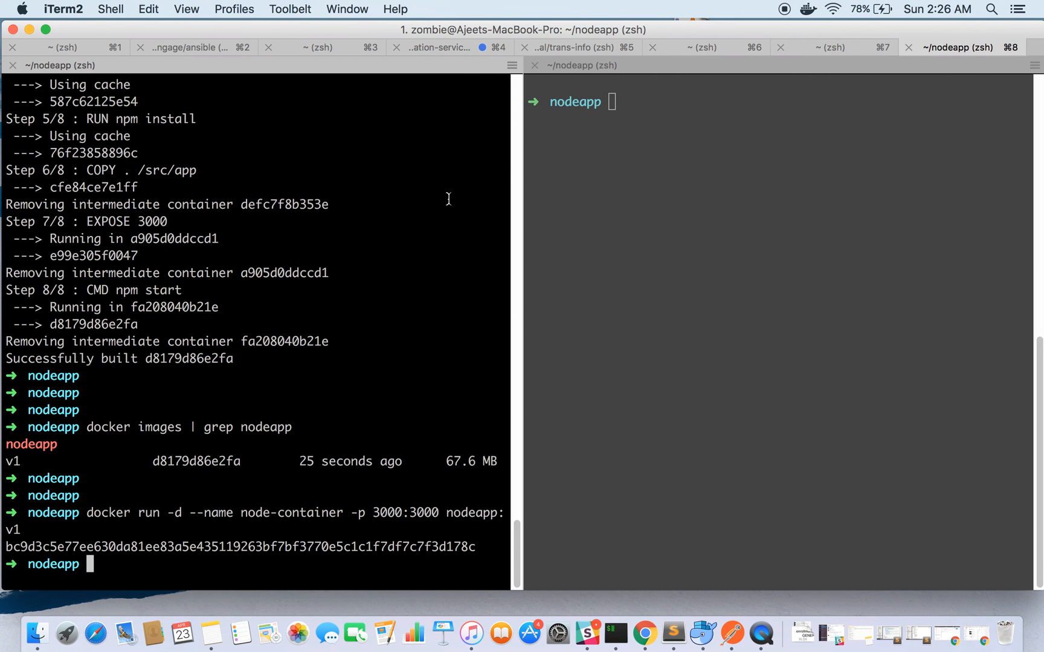
pyautogui.moveTo(371, 198)
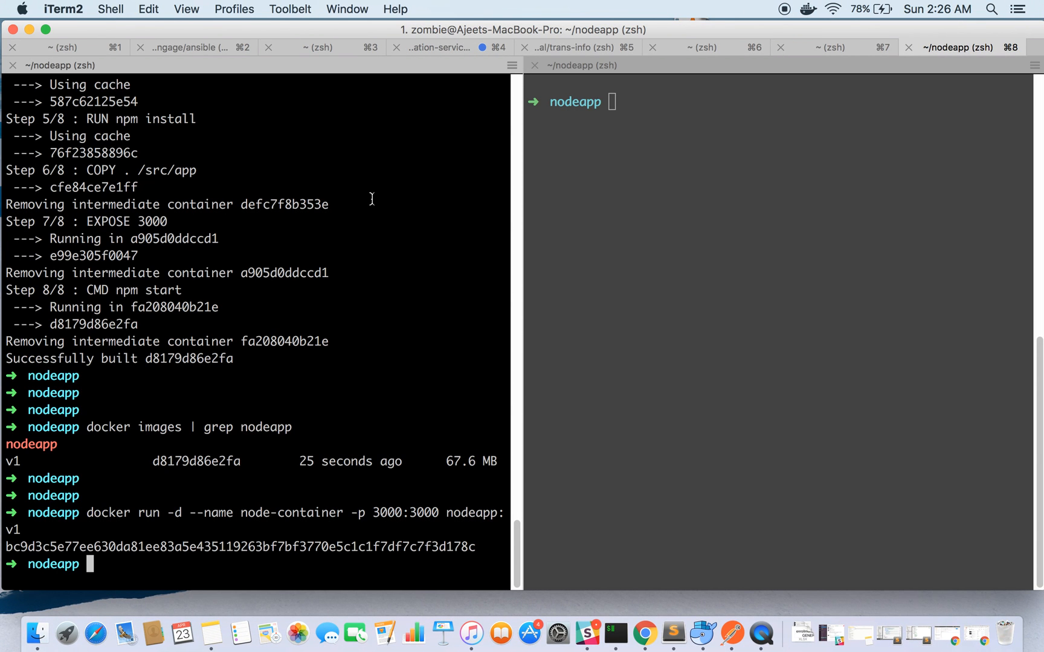